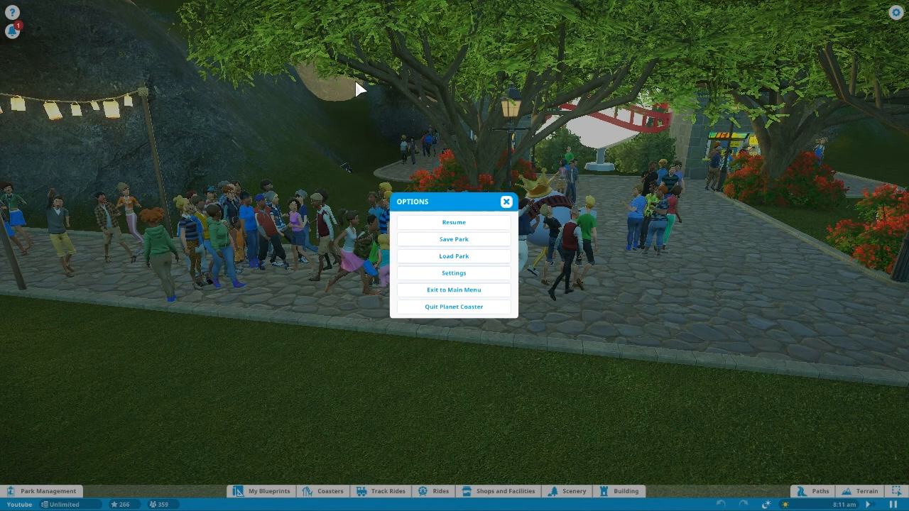
- Resume the park from the pause menu and bring the cave below the walkways into view
{"action": "left_click", "coordinate": [454, 222]}
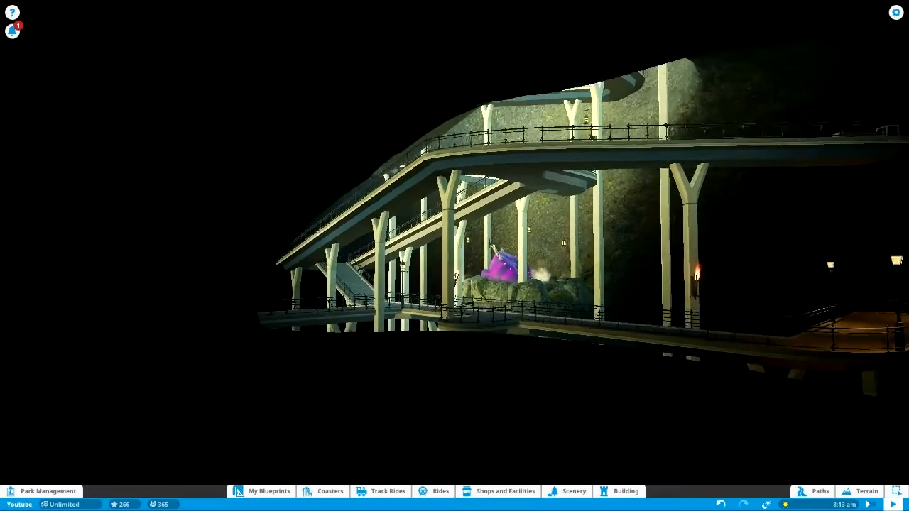
- Place a Colored Event Light from the scenery catalogue on the dark cave floor
{"action": "left_click", "coordinate": [573, 491]}
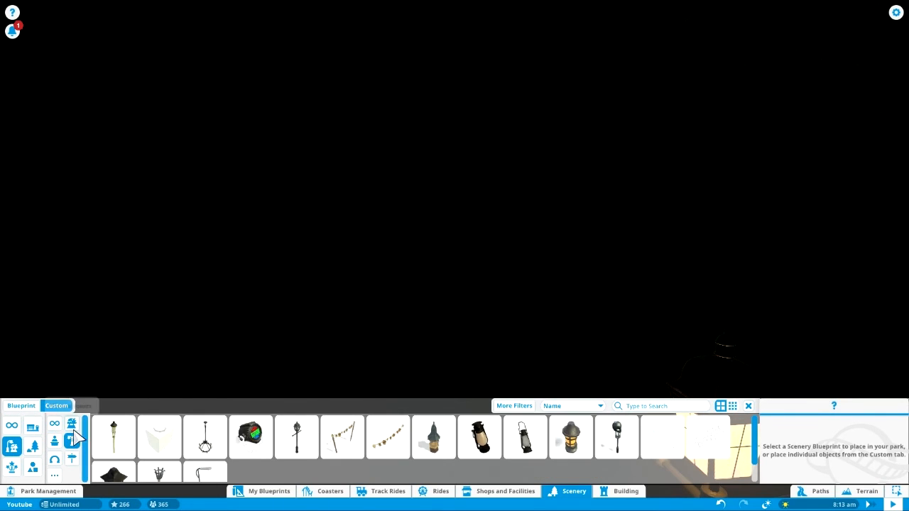
{"action": "left_click", "coordinate": [251, 437]}
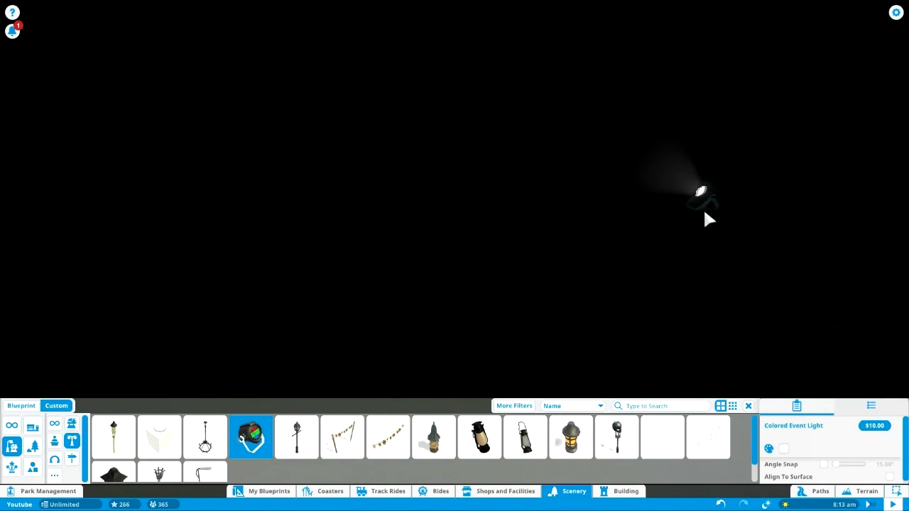
{"action": "left_click", "coordinate": [699, 190]}
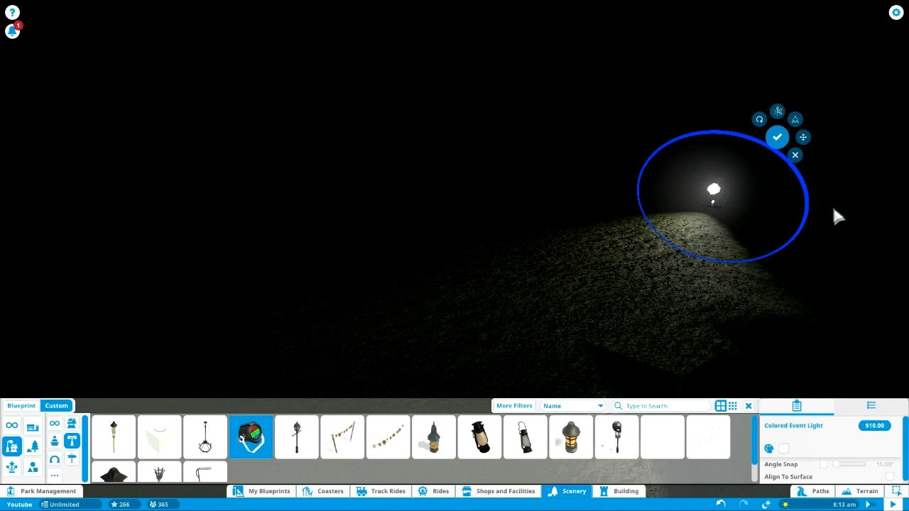
{"action": "left_click", "coordinate": [777, 137]}
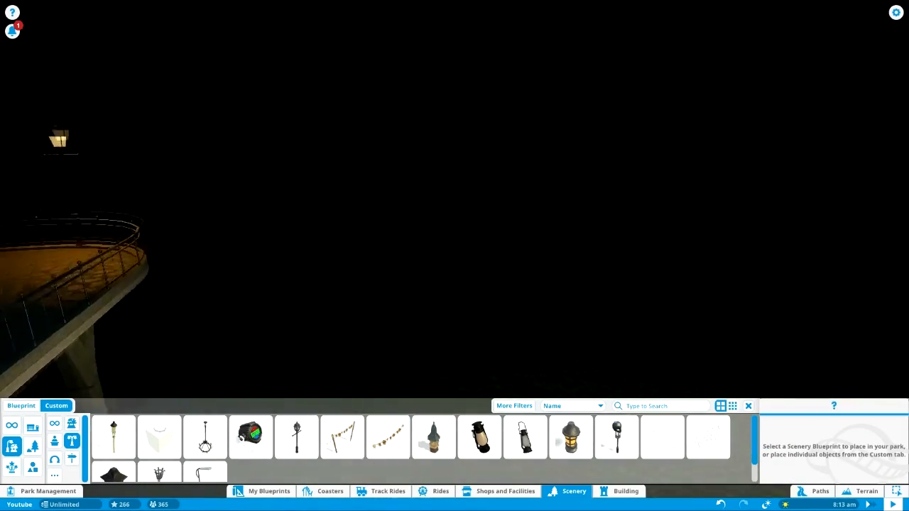
- Mount a second Colored Event Light high on the cave wall and confirm it
{"action": "left_click", "coordinate": [249, 437]}
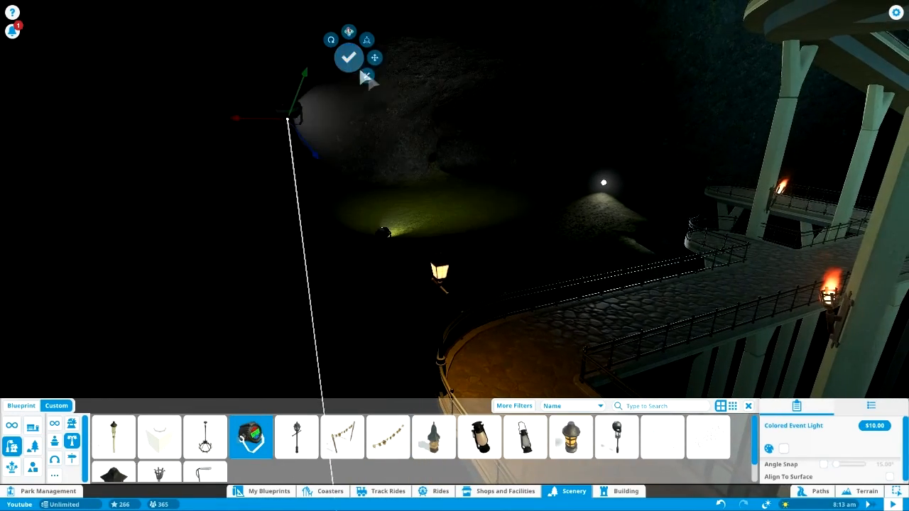
{"action": "left_click", "coordinate": [348, 57]}
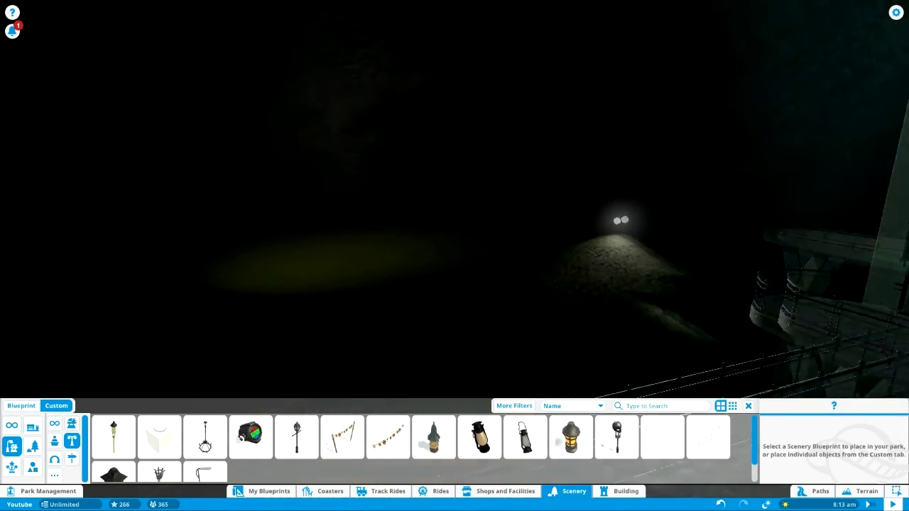
{"action": "left_click", "coordinate": [625, 491]}
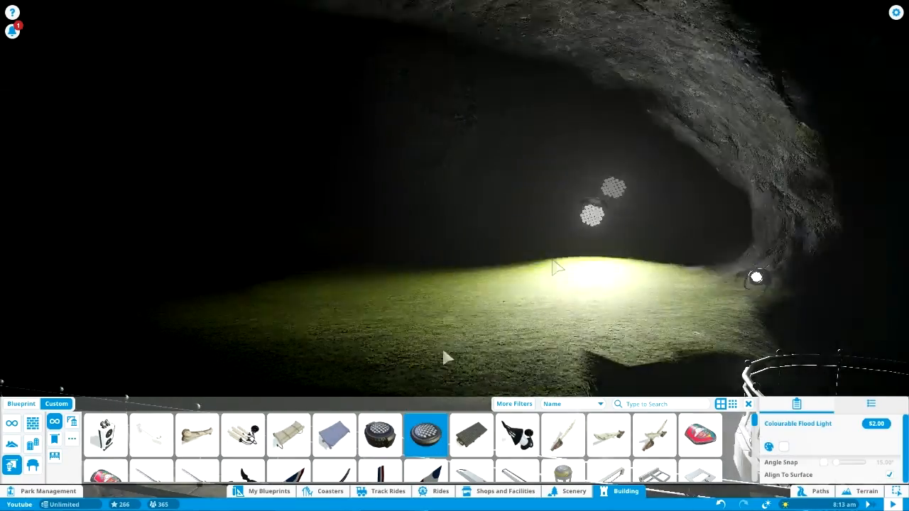
- Mount Colourable Flood Lights on the cave walls to wash the rock in light
{"action": "left_click", "coordinate": [380, 436]}
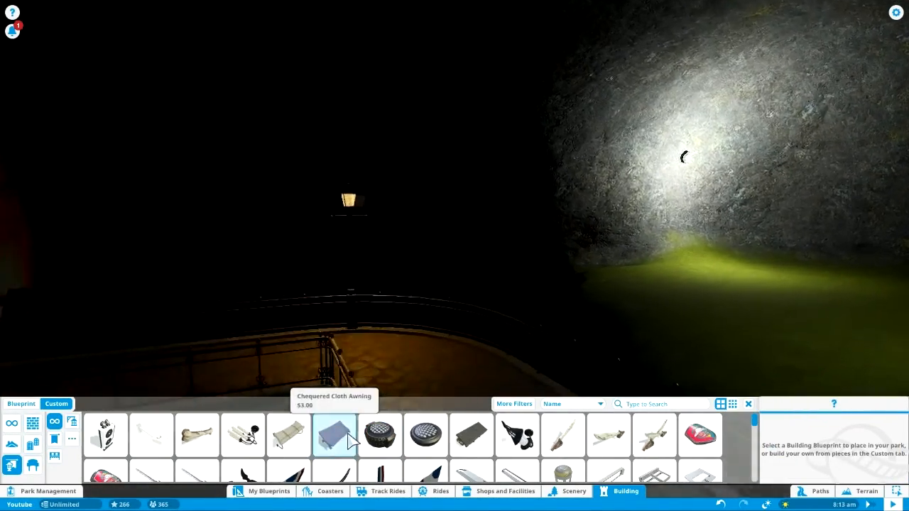
{"action": "left_click", "coordinate": [380, 434]}
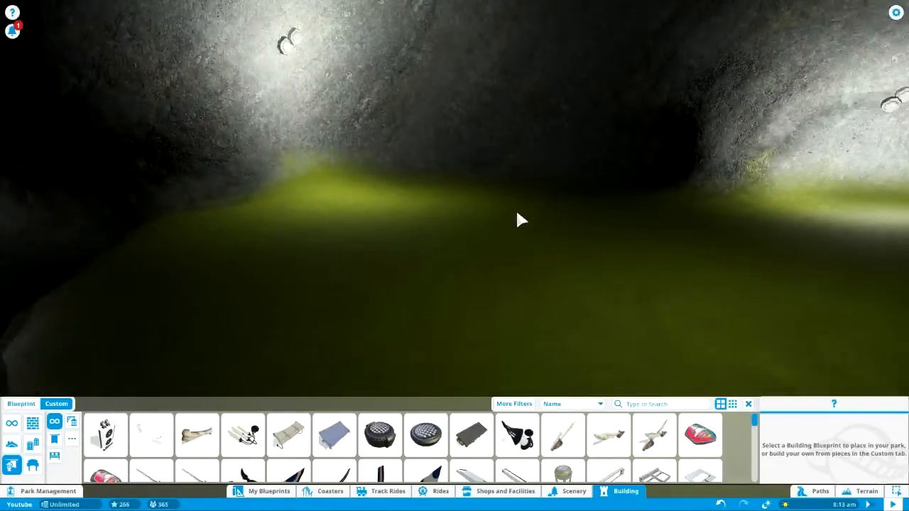
- Try a Connie Express steam train station, then position a Luna Autos station on the grassy floor
{"action": "left_click", "coordinate": [330, 491]}
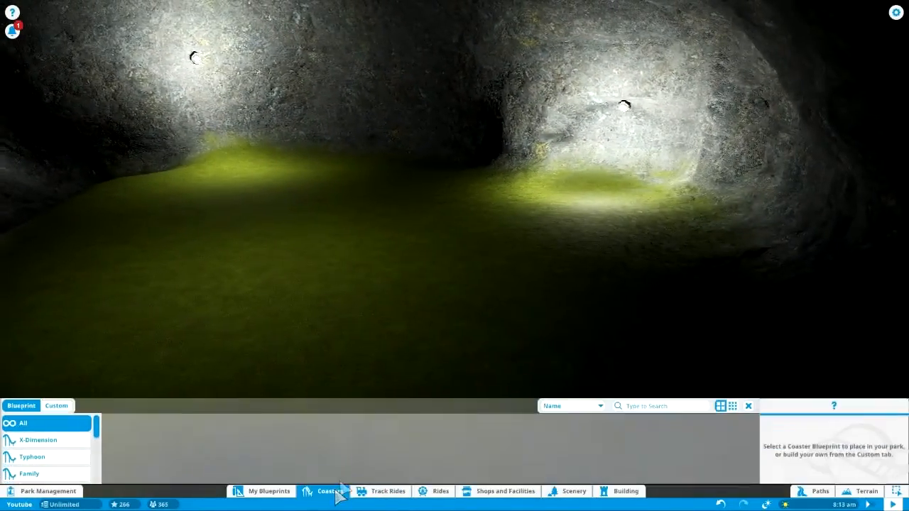
{"action": "left_click", "coordinate": [330, 491]}
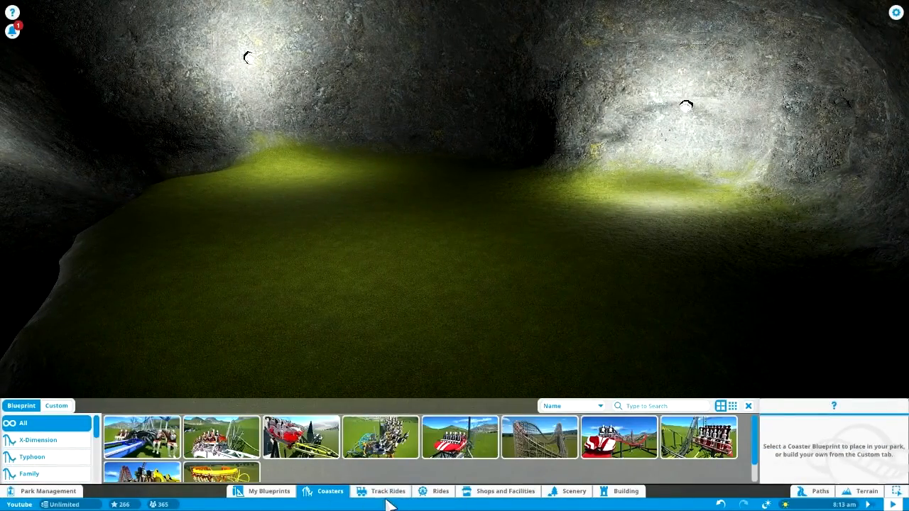
{"action": "left_click", "coordinate": [388, 491]}
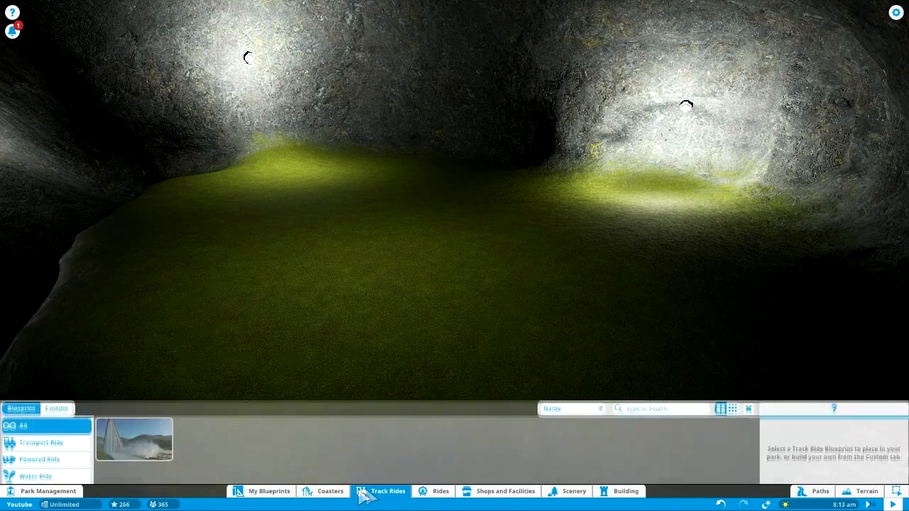
{"action": "left_click", "coordinate": [41, 440]}
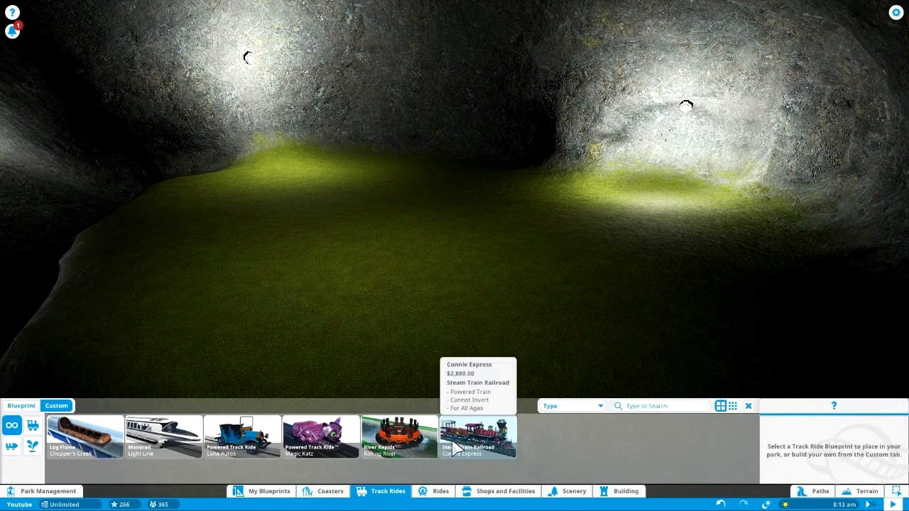
{"action": "left_click", "coordinate": [478, 437]}
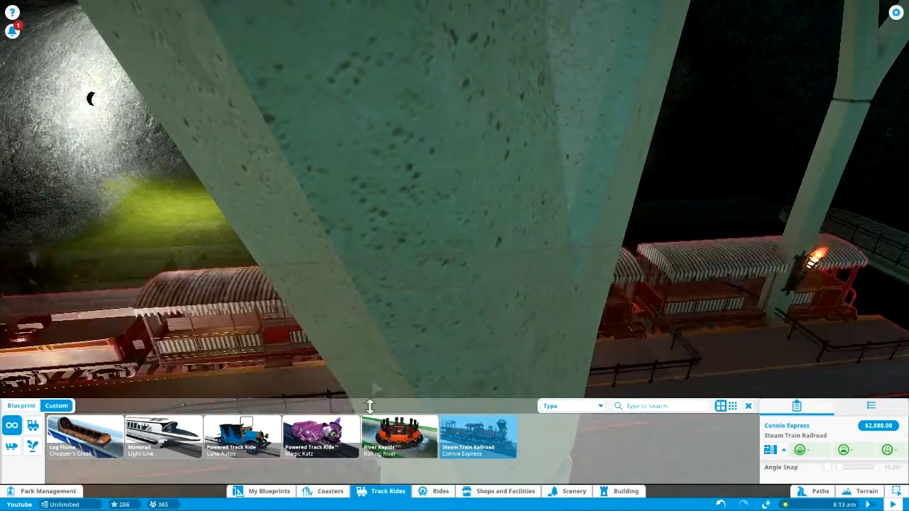
{"action": "left_click", "coordinate": [84, 437]}
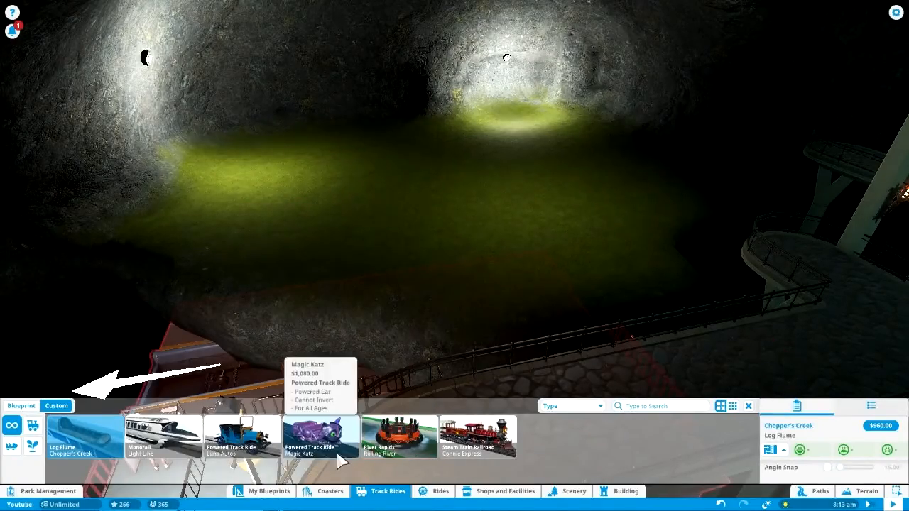
{"action": "left_click", "coordinate": [242, 437]}
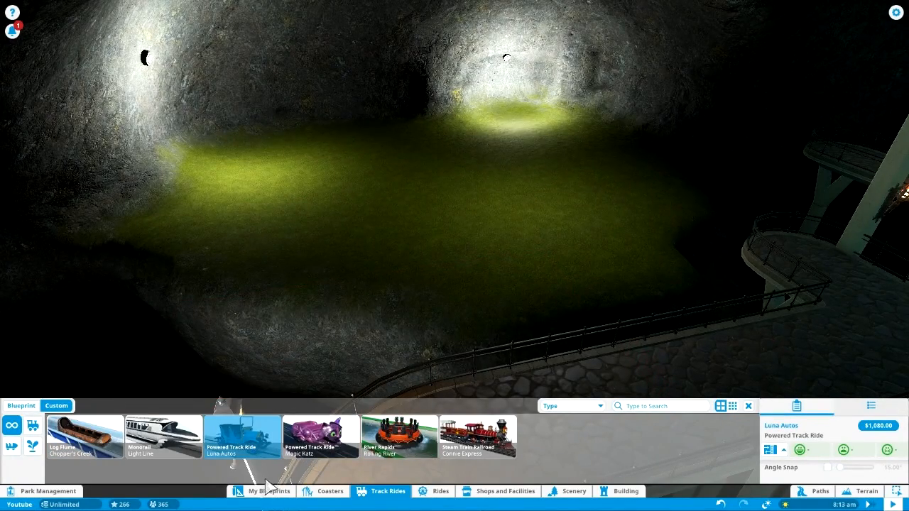
{"action": "mouse_move", "coordinate": [594, 277]}
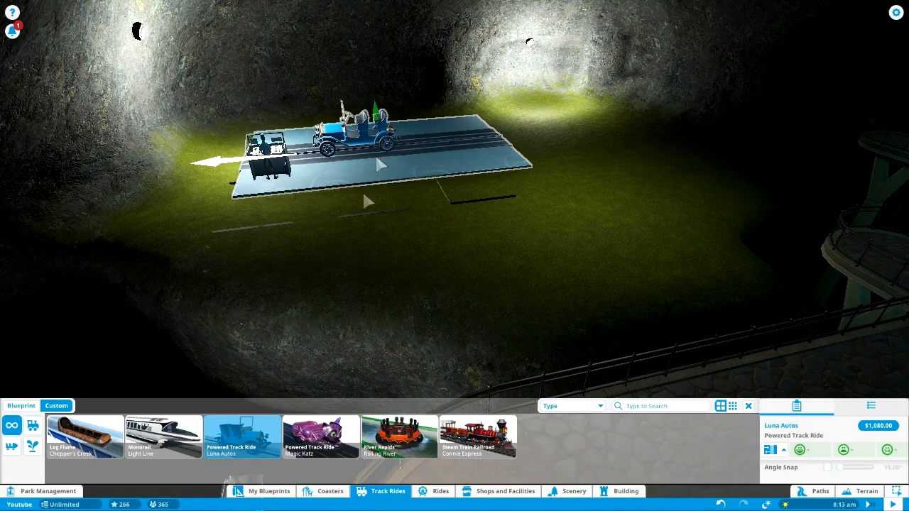
{"action": "left_click", "coordinate": [321, 436]}
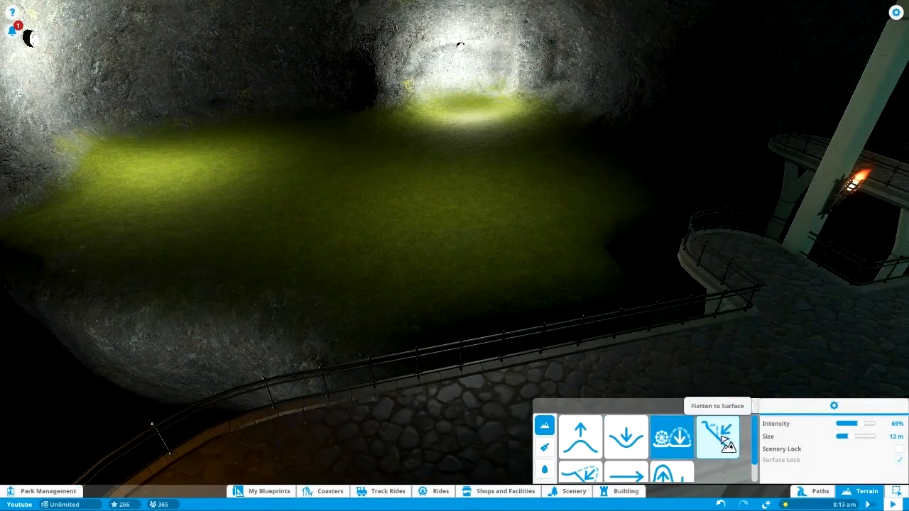
- Select the Flatten to Surface terrain tool, then close the terrain panel
{"action": "left_click", "coordinate": [717, 437]}
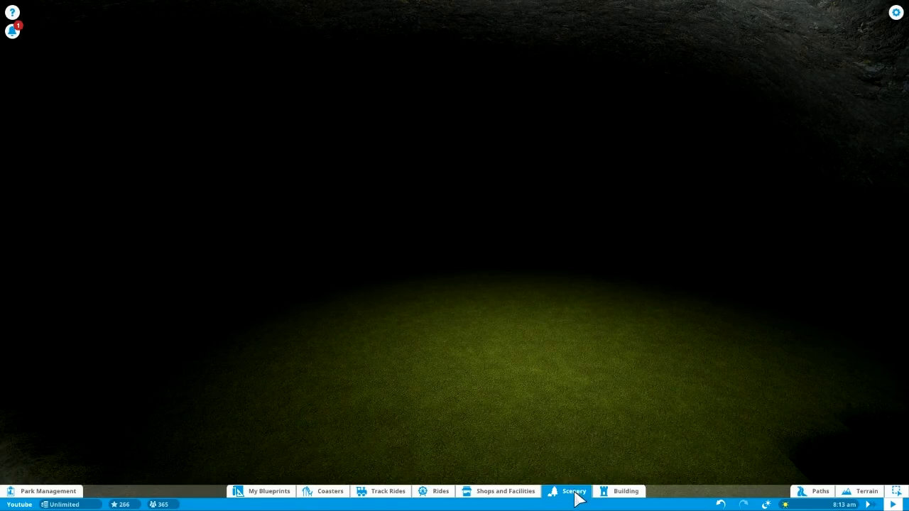
- Pick a Colourable Area Light from the custom building pieces for the cave ceiling
{"action": "left_click", "coordinate": [620, 491]}
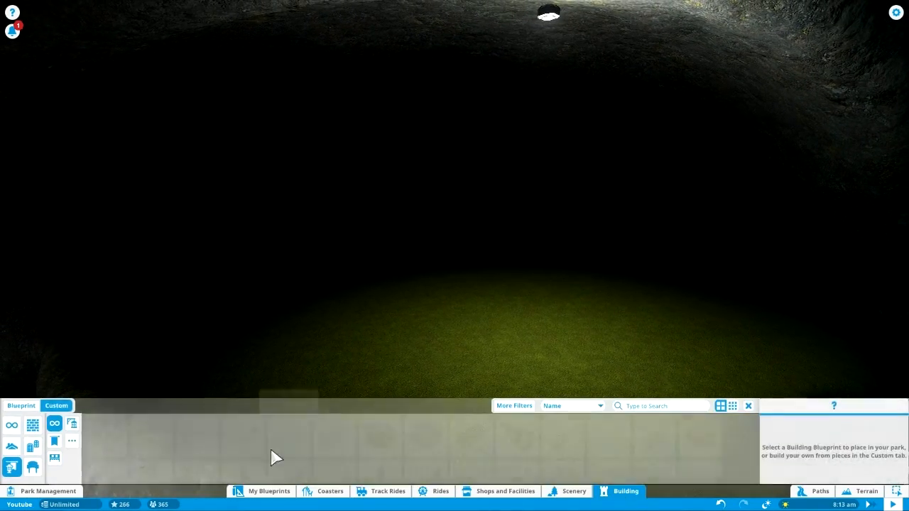
{"action": "left_click", "coordinate": [380, 435]}
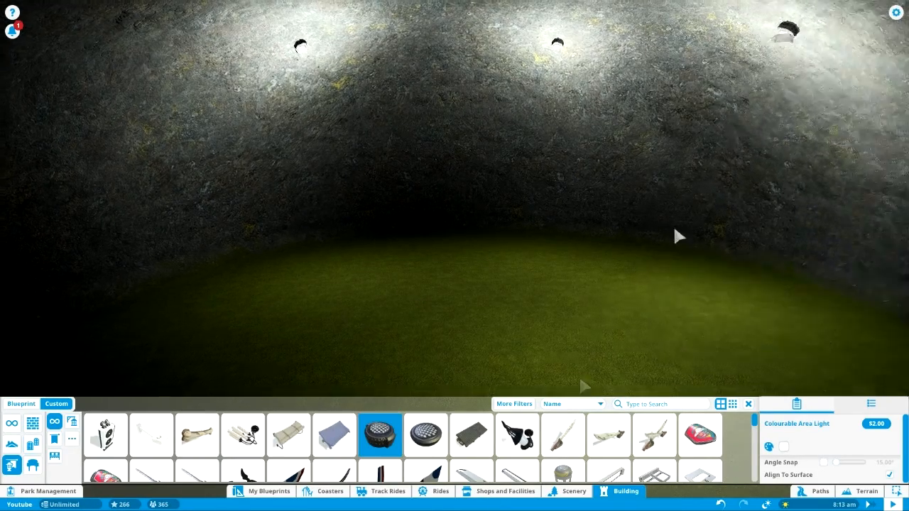
{"action": "left_click", "coordinate": [329, 491]}
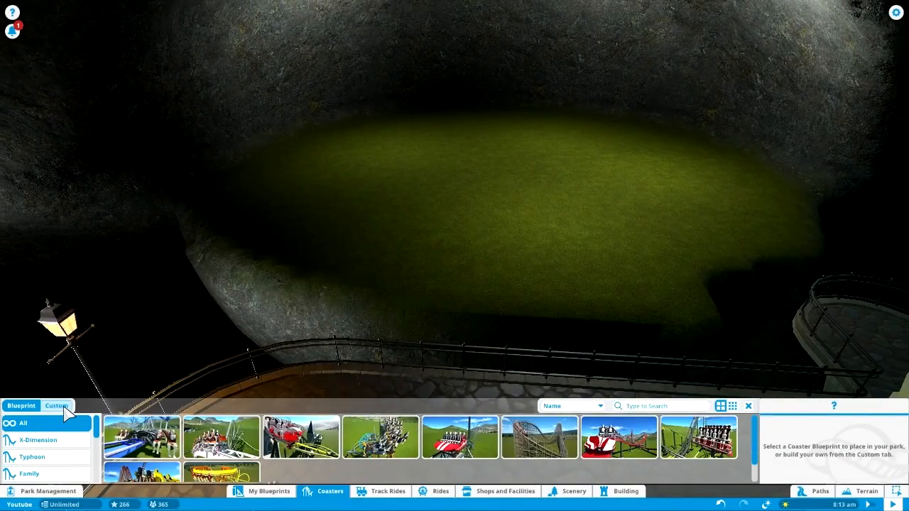
- Switch the coaster list to Custom types and filter it to Steel Coasters
{"action": "left_click", "coordinate": [539, 437]}
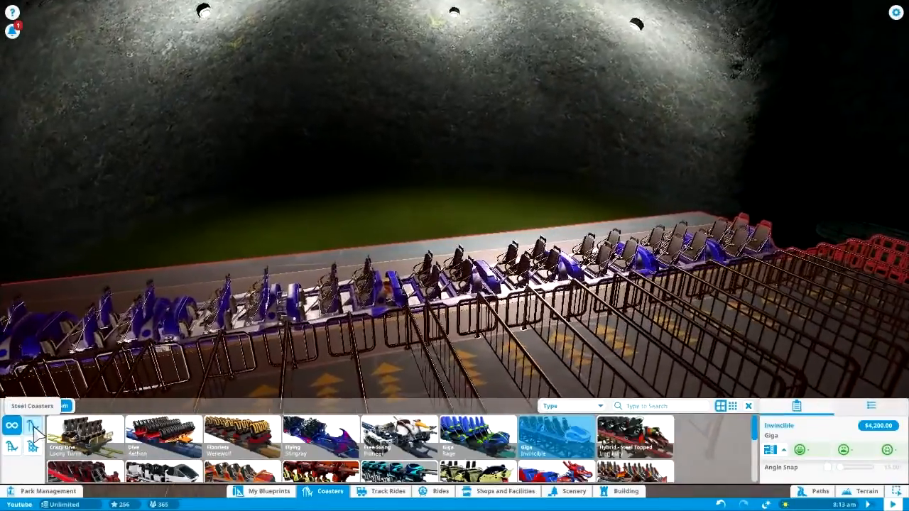
{"action": "left_click", "coordinate": [574, 491]}
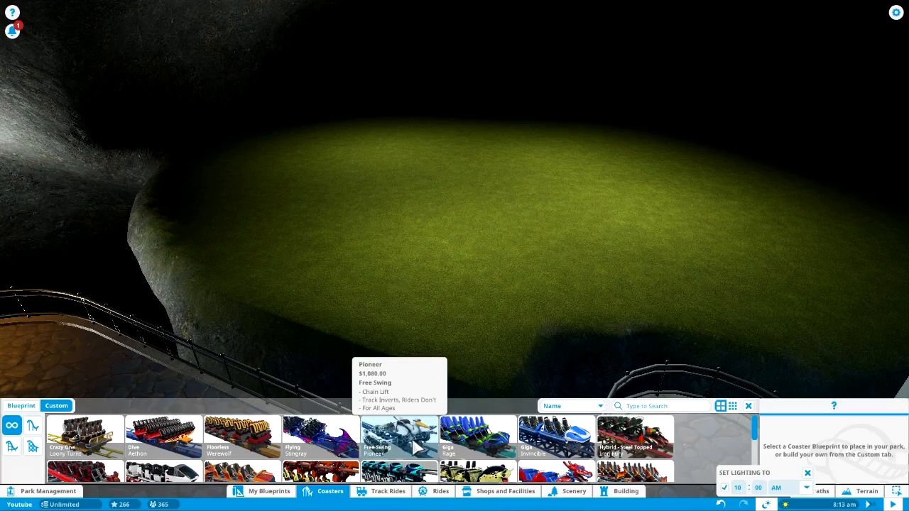
{"action": "left_click", "coordinate": [399, 437]}
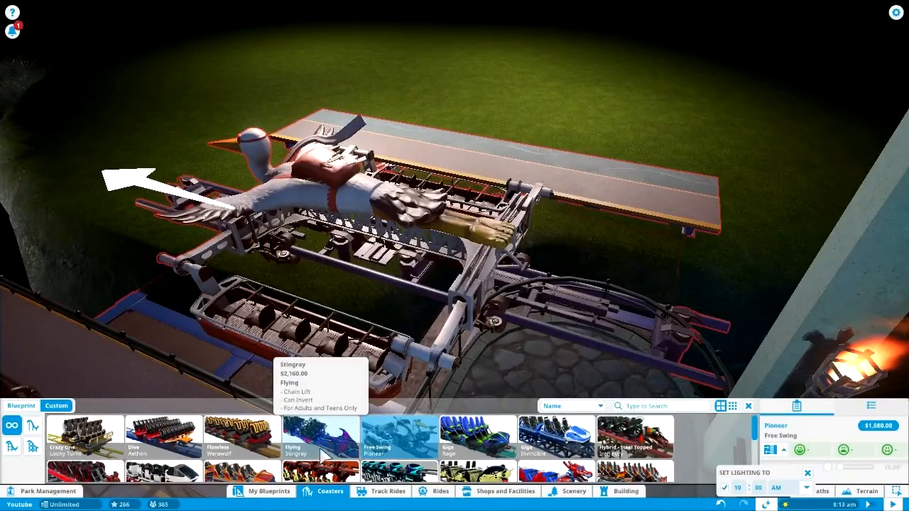
{"action": "mouse_move", "coordinate": [241, 436]}
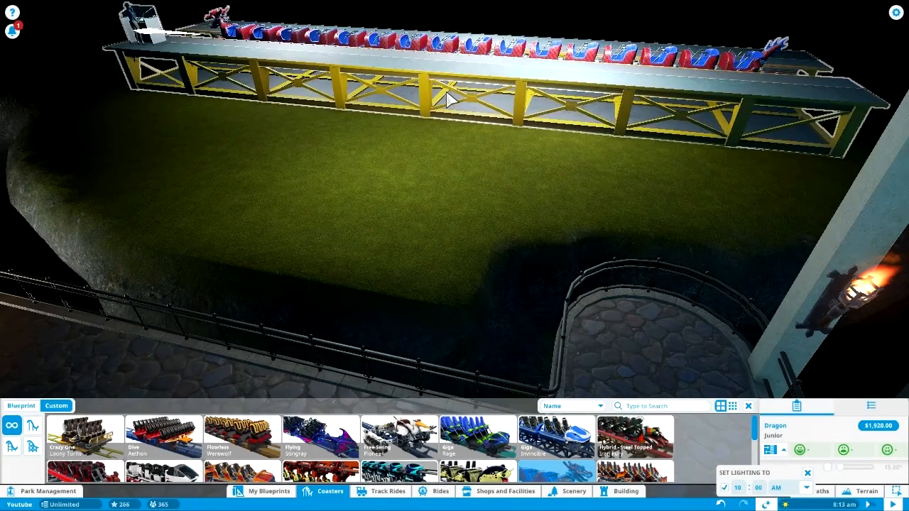
{"action": "left_click", "coordinate": [448, 99]}
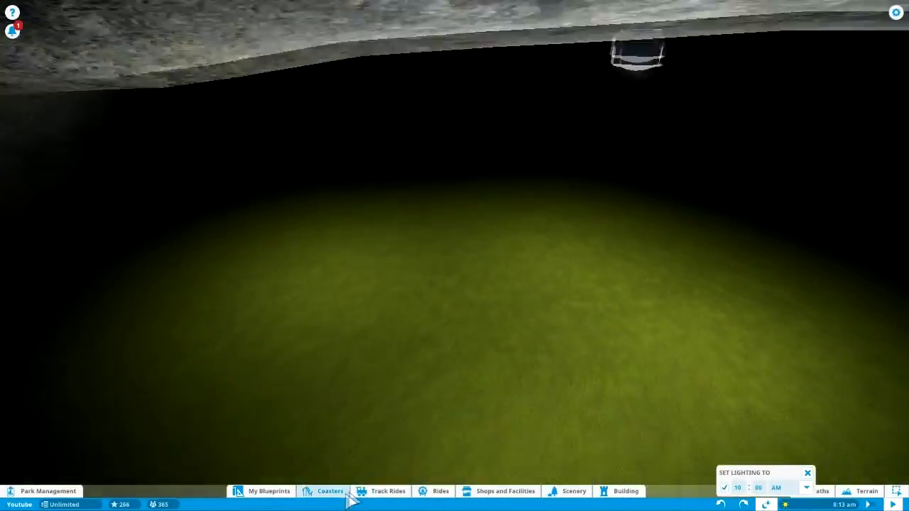
{"action": "left_click", "coordinate": [329, 491]}
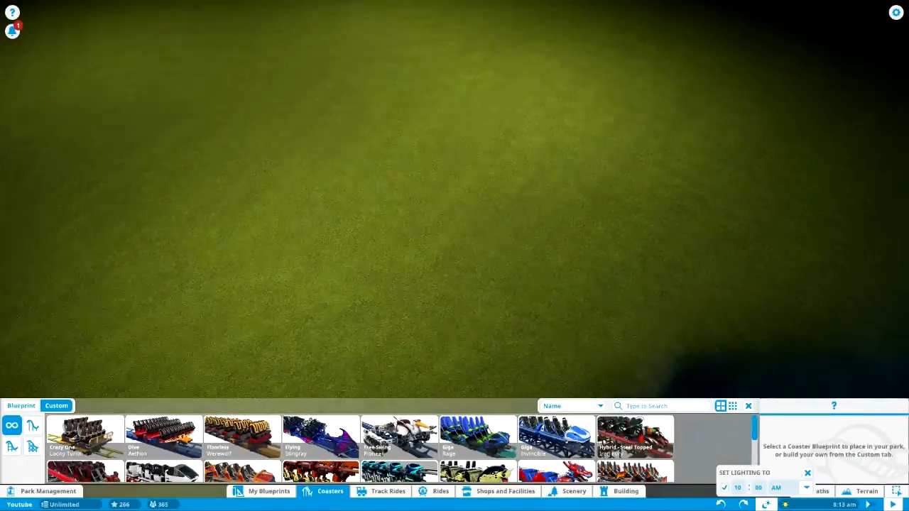
- Select the Werewolf floorless coaster and extend its track up through the cave tunnel
{"action": "left_click", "coordinate": [635, 437]}
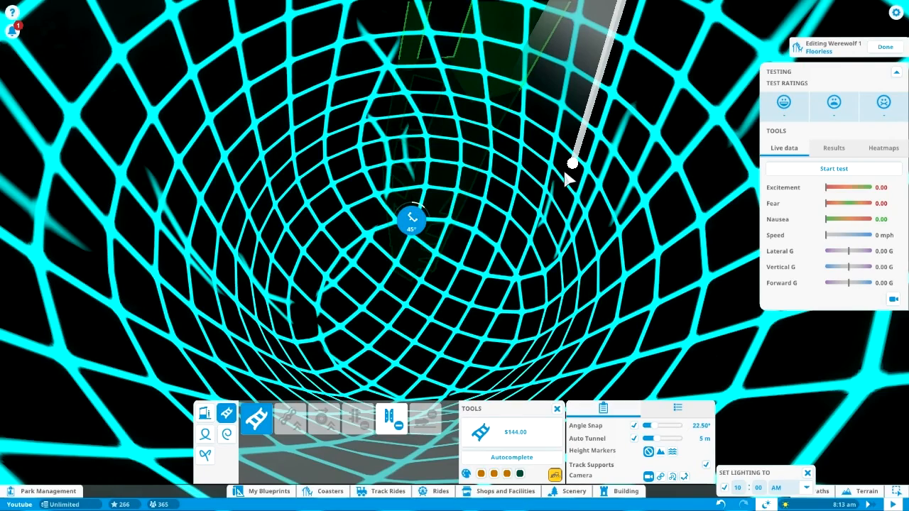
{"action": "left_click", "coordinate": [412, 220]}
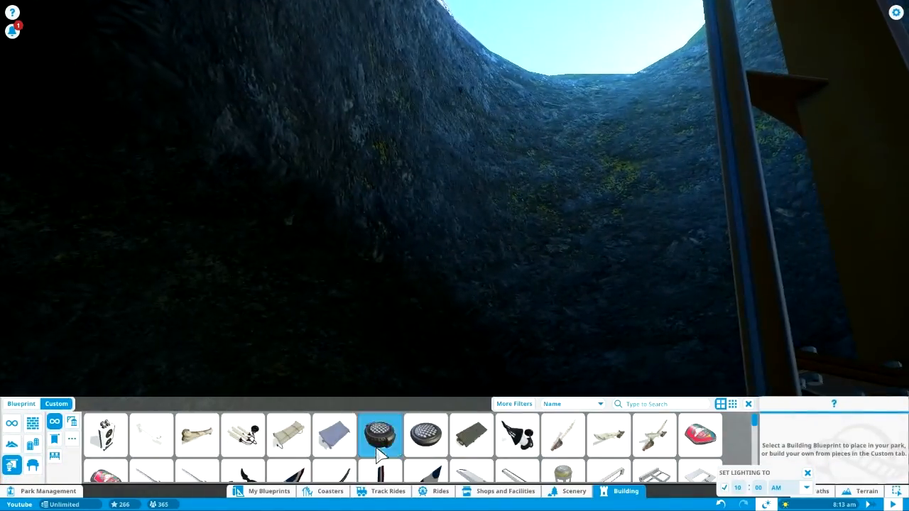
{"action": "left_click", "coordinate": [380, 435]}
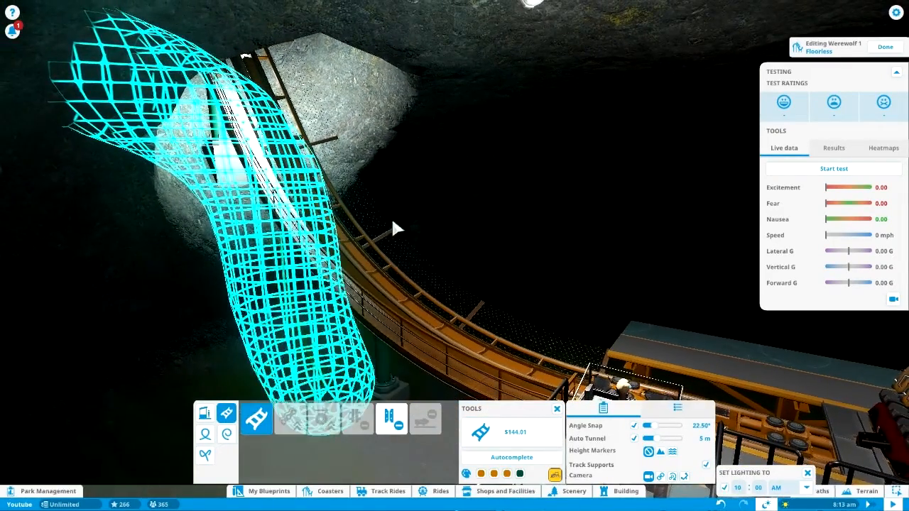
- Add and adjust curved Werewolf 1 track sections leading out from the station
{"action": "left_click", "coordinate": [481, 432]}
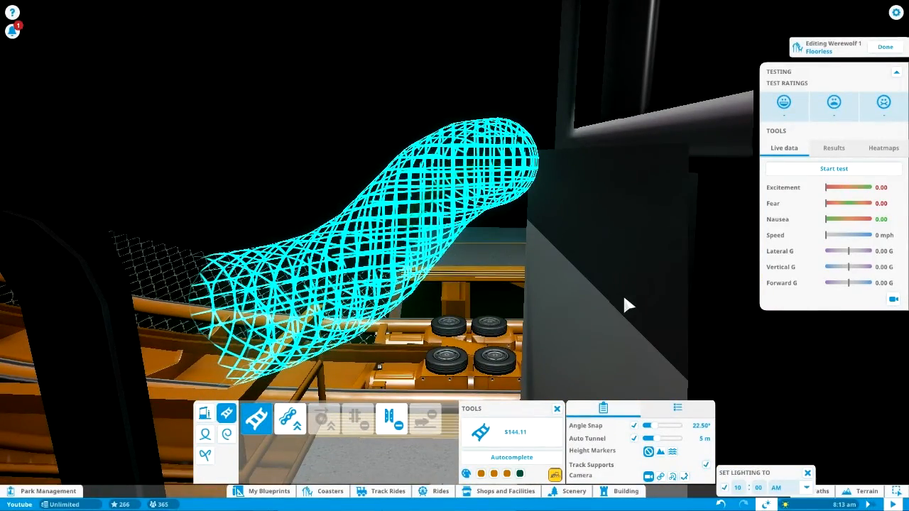
{"action": "left_click", "coordinate": [512, 457]}
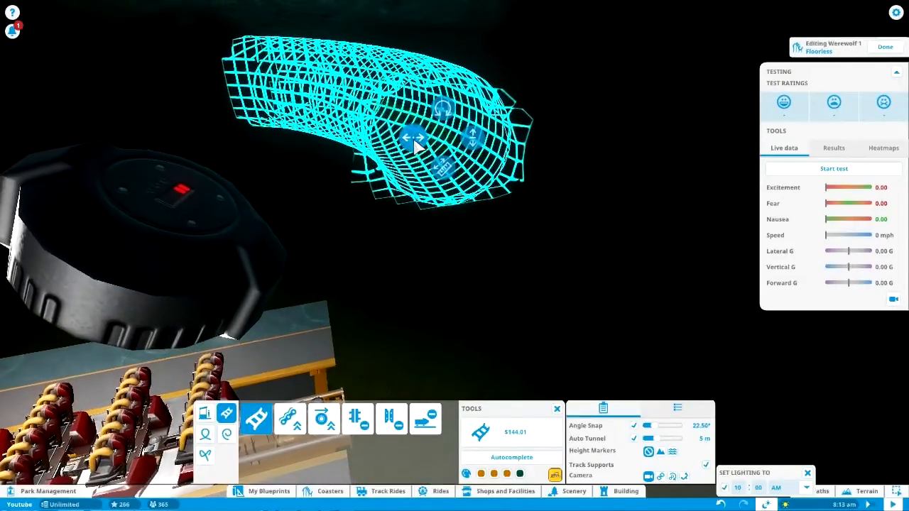
{"action": "left_click", "coordinate": [512, 457]}
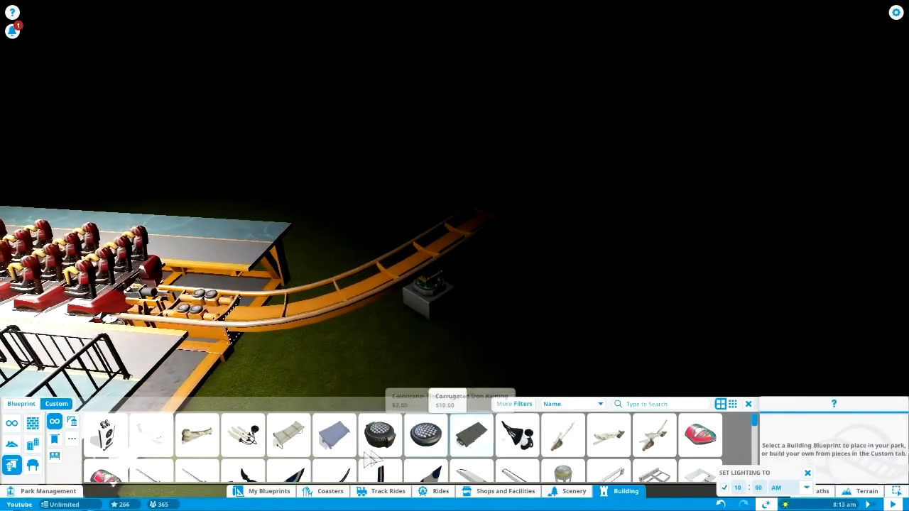
{"action": "left_click", "coordinate": [380, 435]}
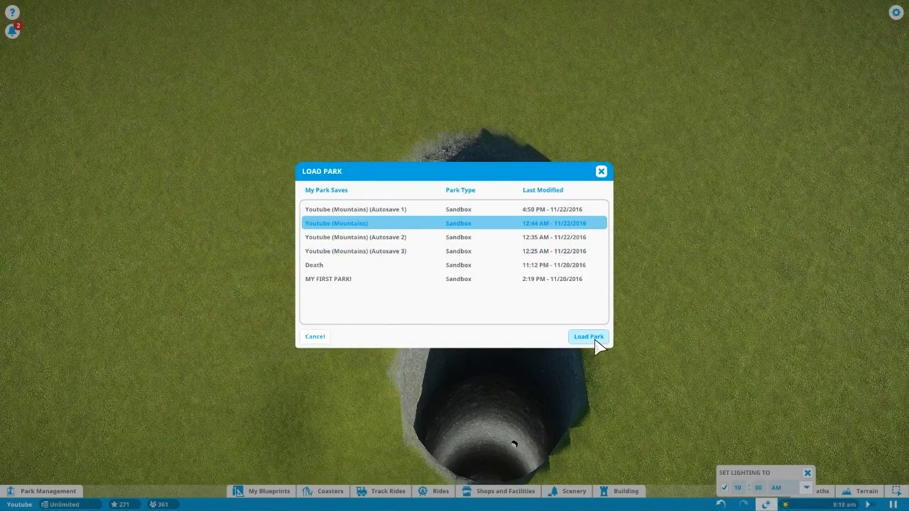
- Reload the Youtube (Mountains) save, discarding unsaved changes
{"action": "left_click", "coordinate": [588, 337]}
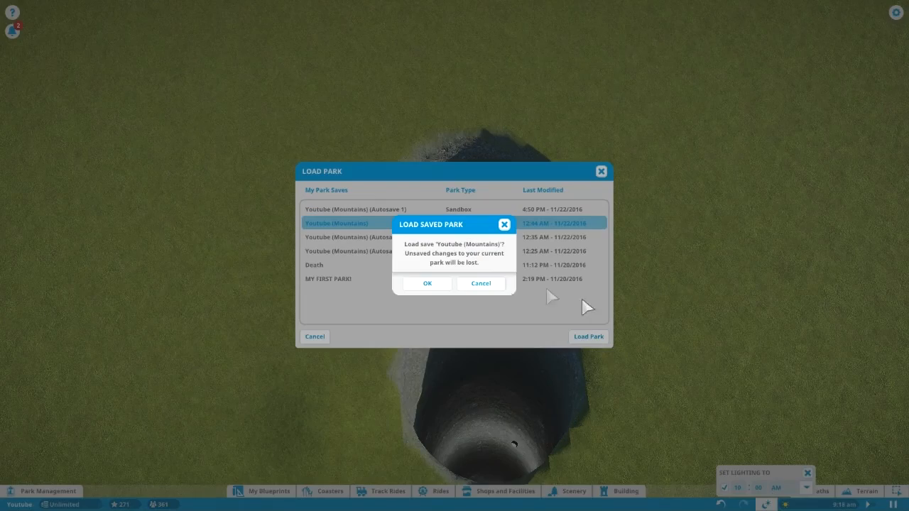
{"action": "left_click", "coordinate": [427, 283]}
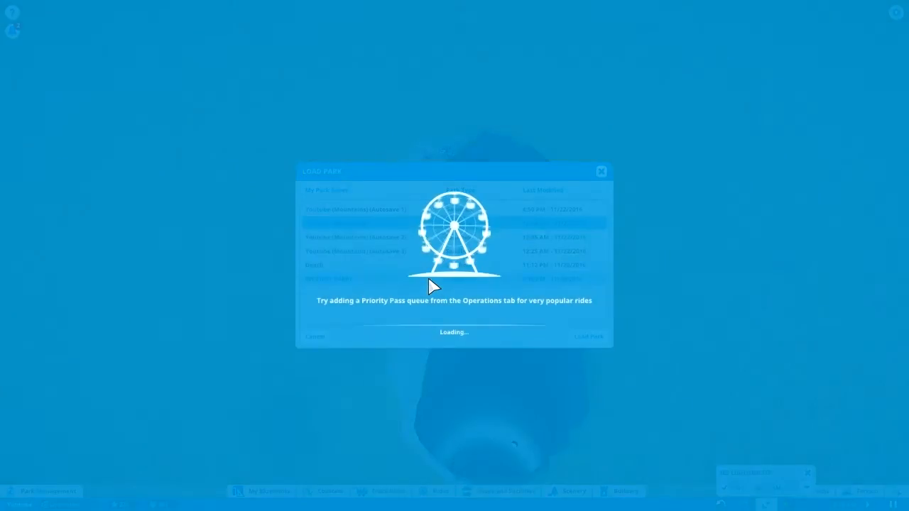
{"action": "left_click", "coordinate": [588, 336]}
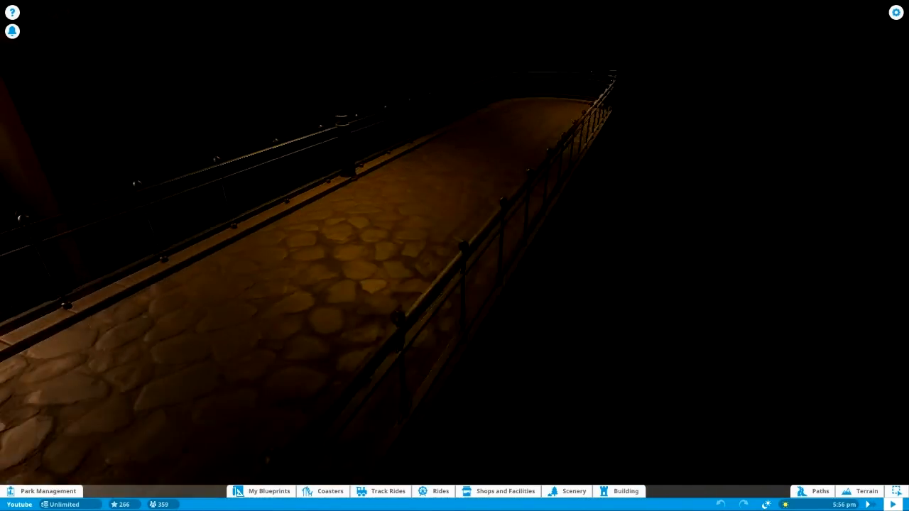
- Smooth the ground to fill the small pit beneath the flood light
{"action": "left_click", "coordinate": [626, 491]}
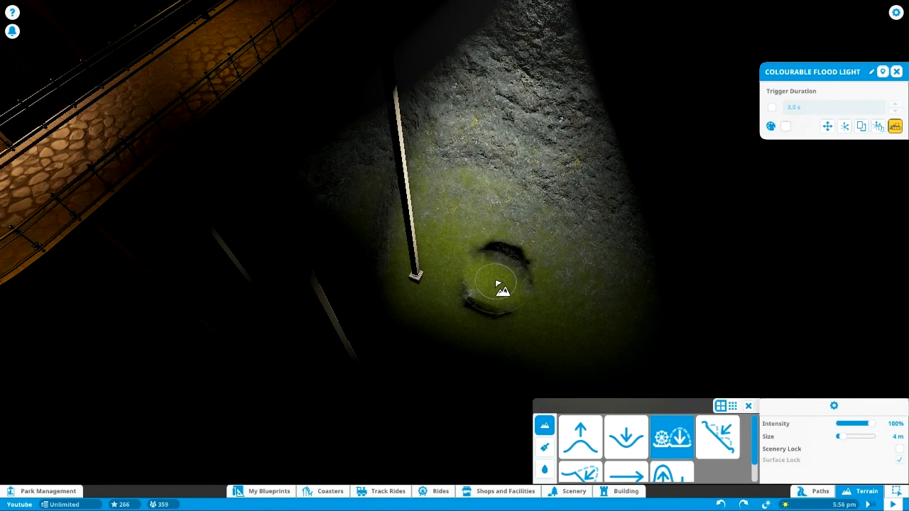
{"action": "left_click_drag", "start_coordinate": [838, 436], "coordinate": [874, 436]}
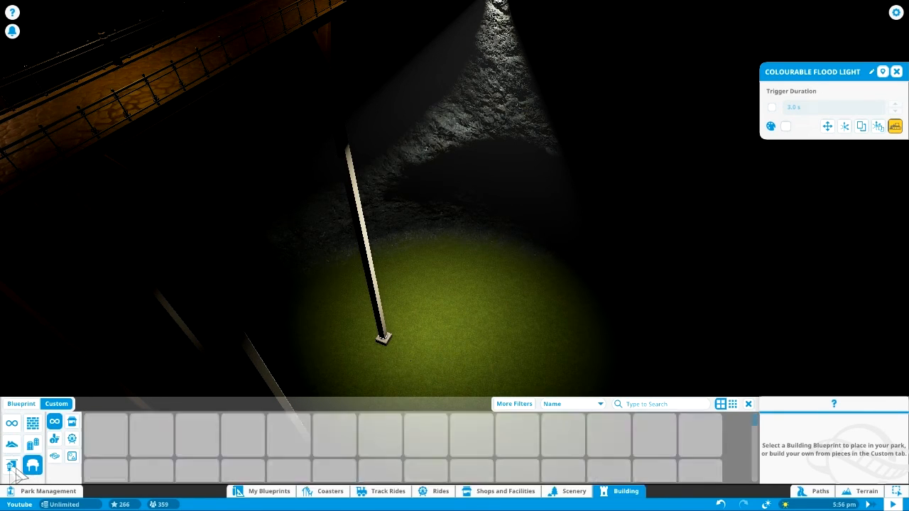
- Browse the Scenery blueprints' Statues category and its Custom list
{"action": "left_click", "coordinate": [21, 403]}
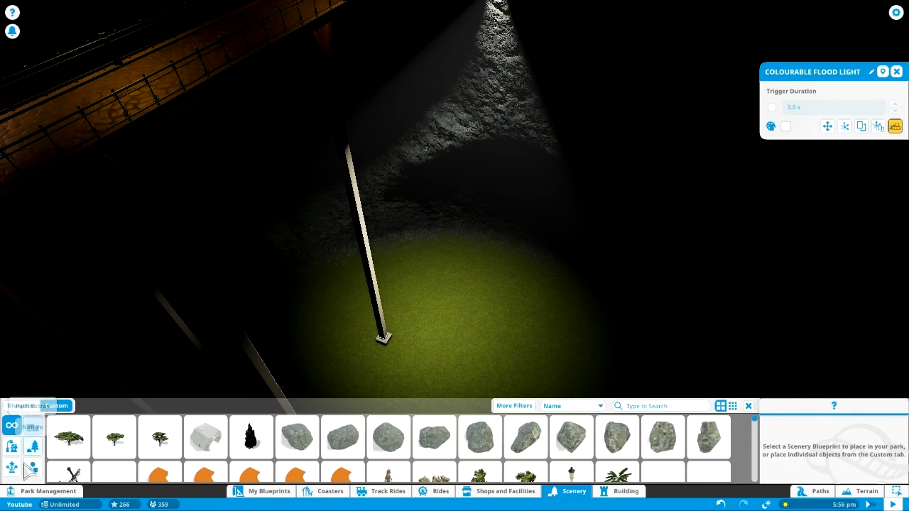
{"action": "left_click", "coordinate": [12, 425]}
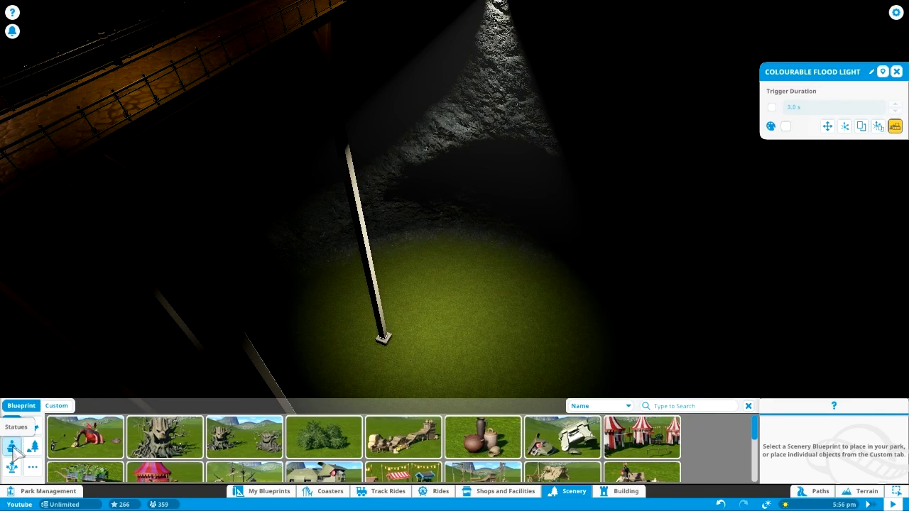
{"action": "left_click", "coordinate": [57, 406]}
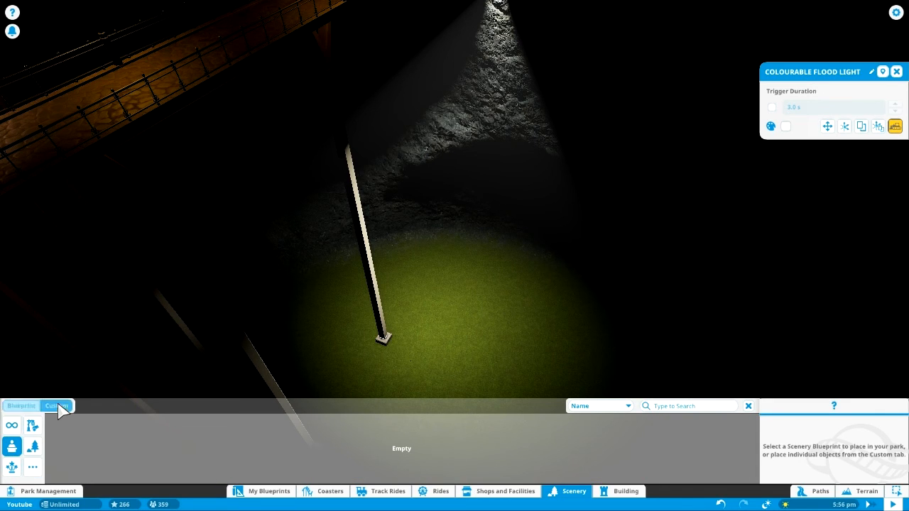
{"action": "left_click", "coordinate": [32, 446]}
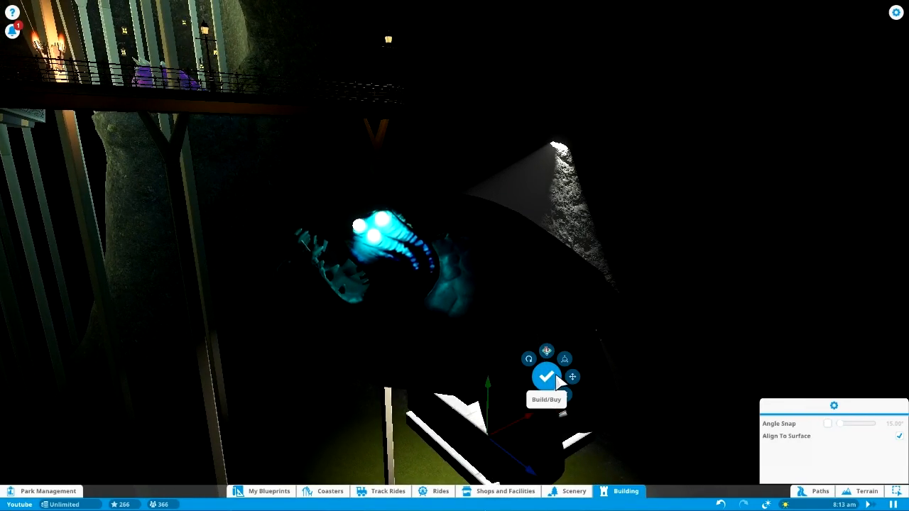
- Place the glowing blue creature animatronic under the walkway bridge
{"action": "left_click", "coordinate": [546, 376]}
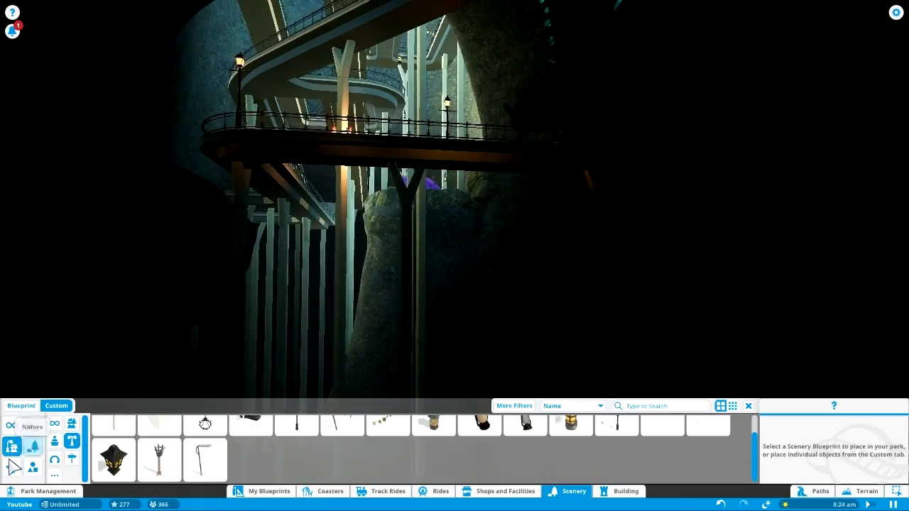
- Place the Kraken Monster animatronic in the cave water beside the walkways
{"action": "left_click", "coordinate": [626, 491]}
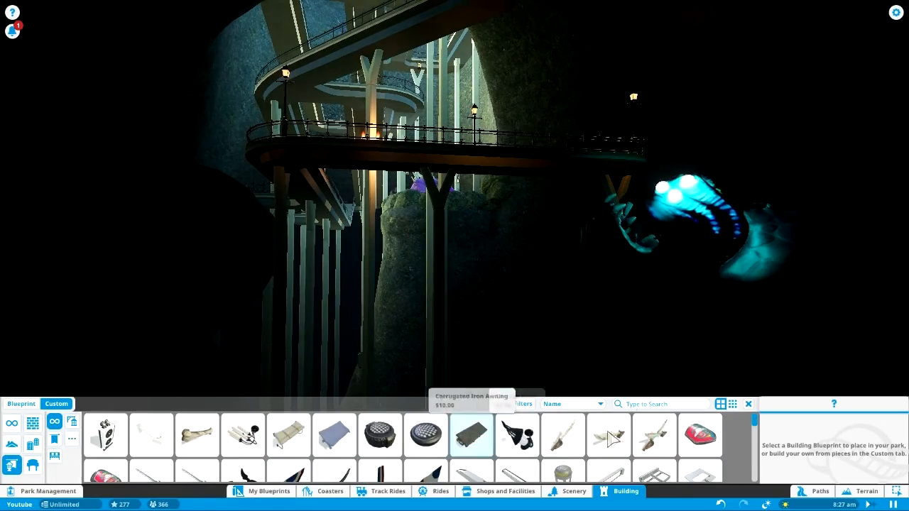
{"action": "left_click", "coordinate": [380, 435]}
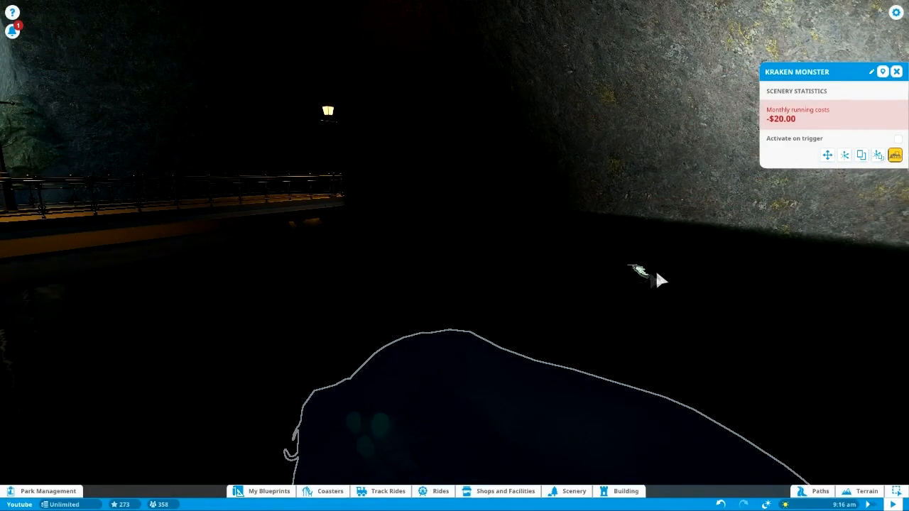
{"action": "mouse_move", "coordinate": [774, 216]}
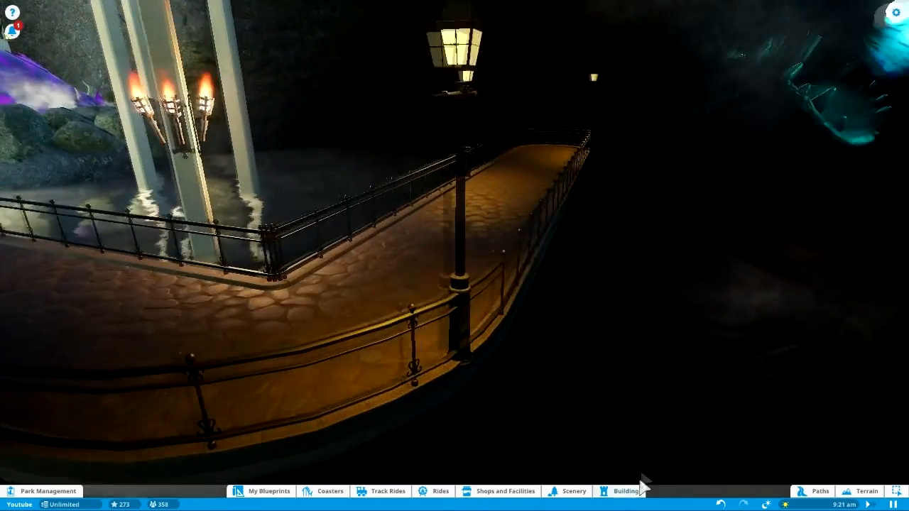
{"action": "left_click", "coordinate": [567, 491]}
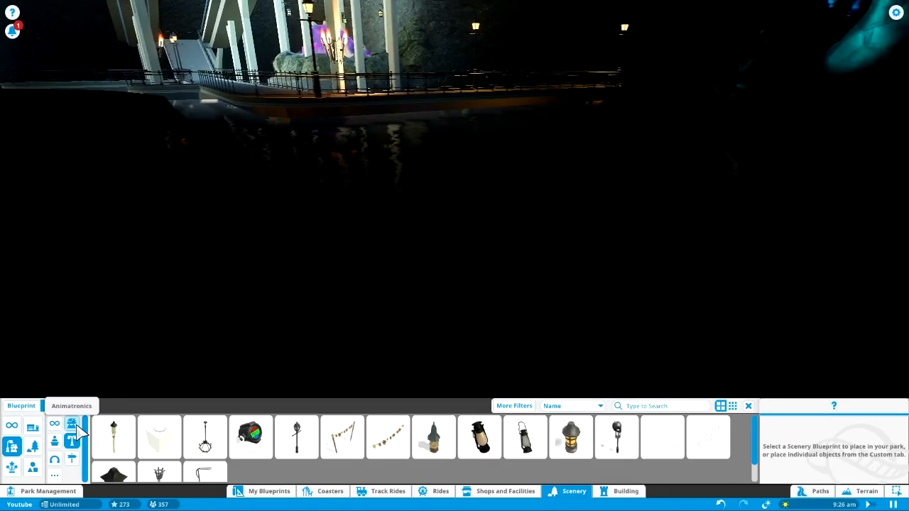
- Place the Witch Flying animatronic above the stone walkway near the kraken's rock
{"action": "left_click", "coordinate": [56, 405]}
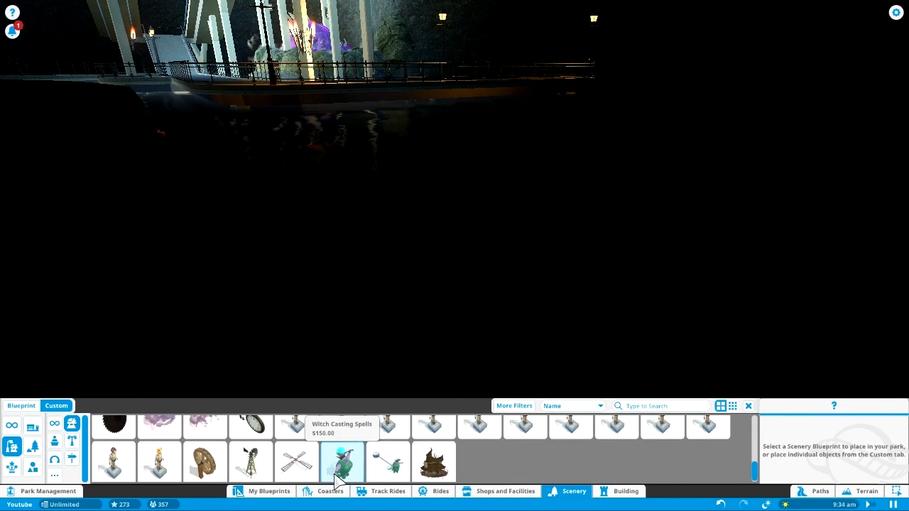
{"action": "left_click", "coordinate": [341, 462]}
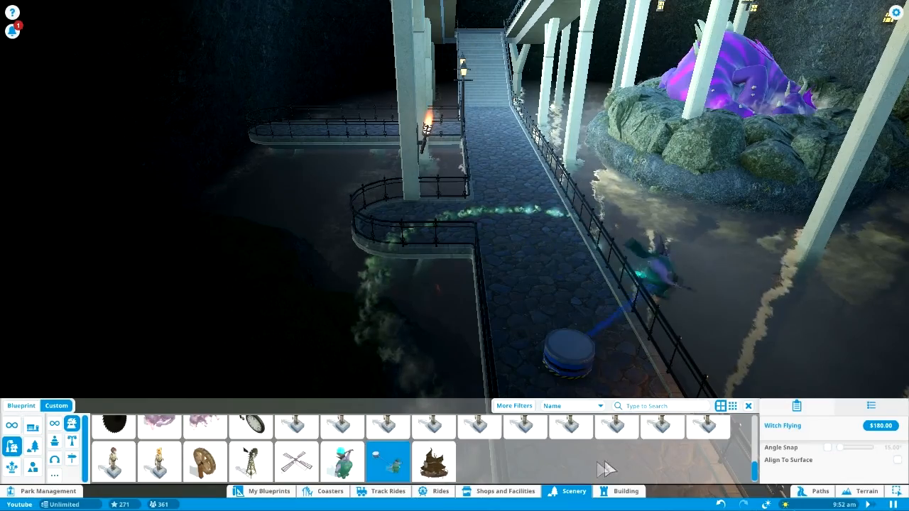
{"action": "left_click", "coordinate": [570, 427]}
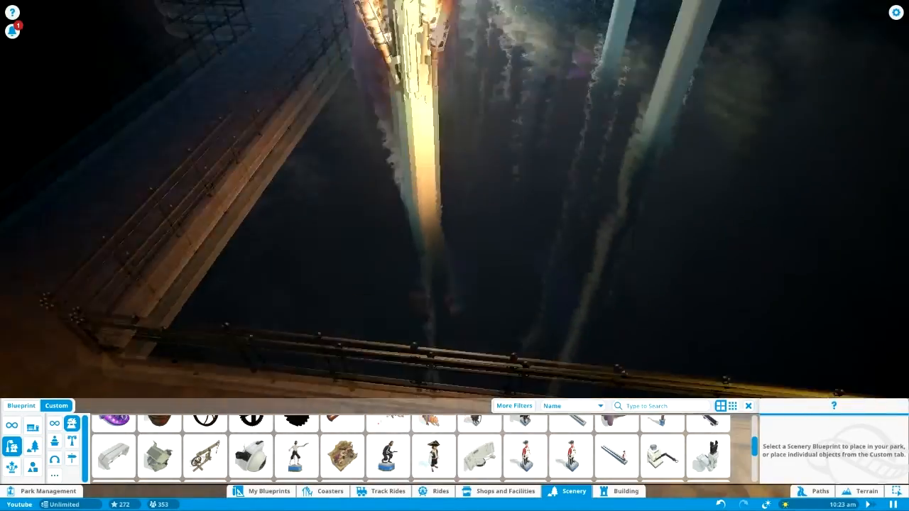
{"action": "left_click", "coordinate": [626, 491]}
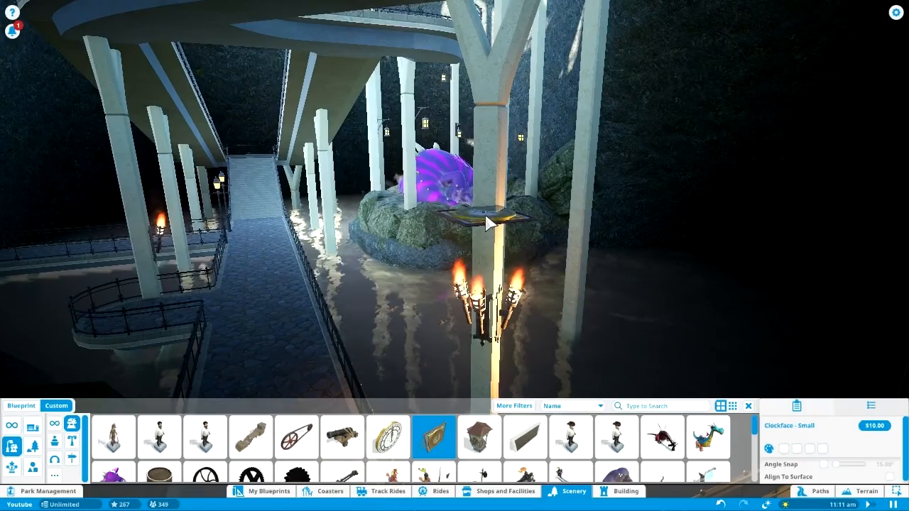
- Try a Clockface - Small, then pick up the knight figure on the walkway
{"action": "left_click", "coordinate": [387, 436]}
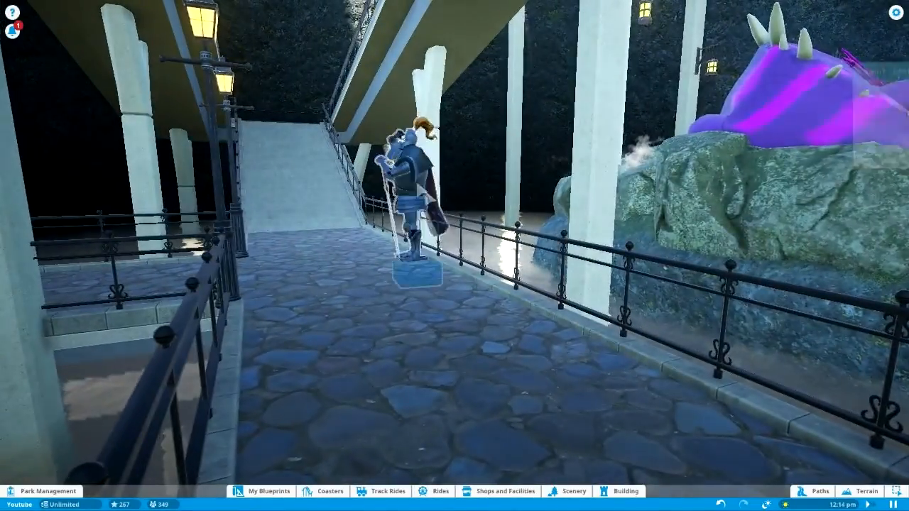
{"action": "left_click", "coordinate": [623, 491]}
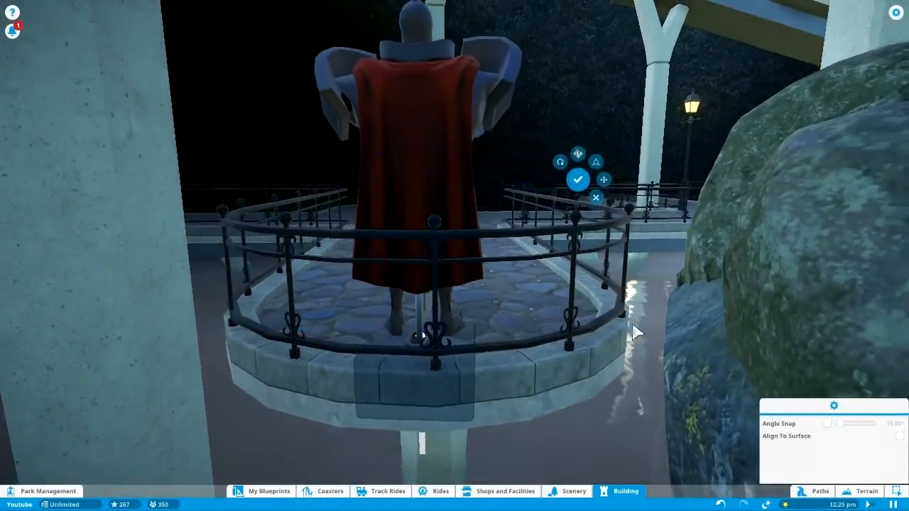
- Set the Knight Guarding onto the round railed balcony by the kraken's rock
{"action": "left_click", "coordinate": [576, 162]}
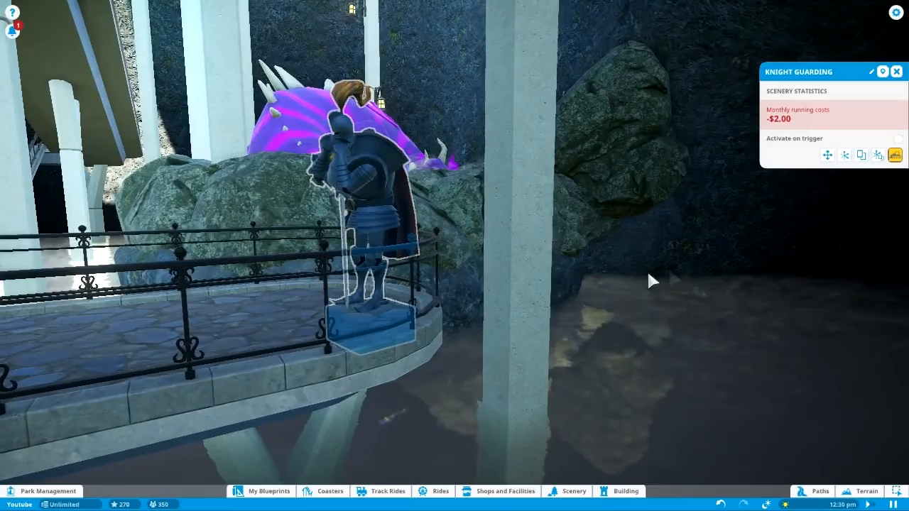
{"action": "left_click", "coordinate": [573, 491]}
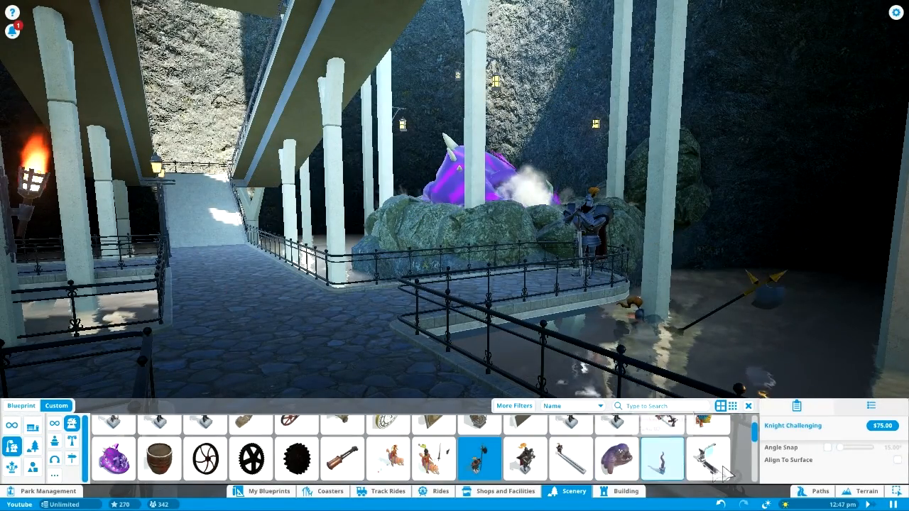
- Try Jester Knight, then place the Jester juggling animatronic near the stairs
{"action": "left_click", "coordinate": [433, 460]}
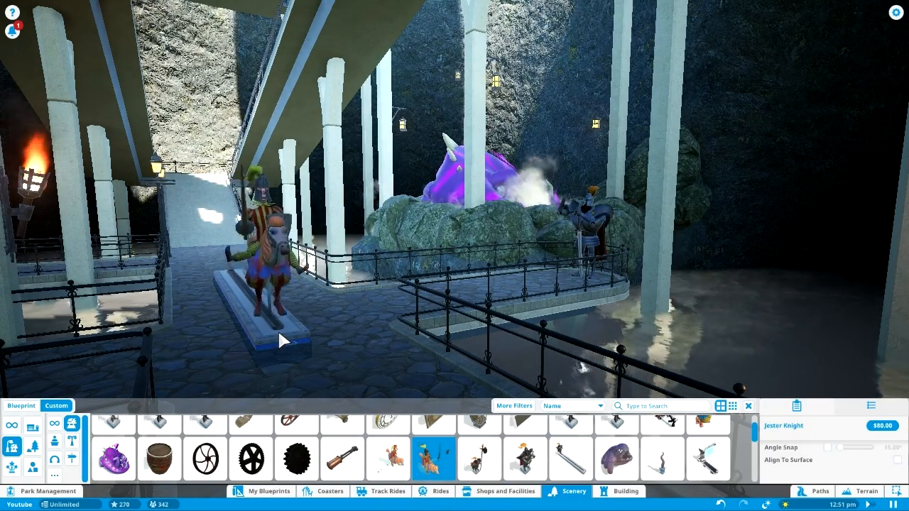
{"action": "left_click", "coordinate": [387, 459]}
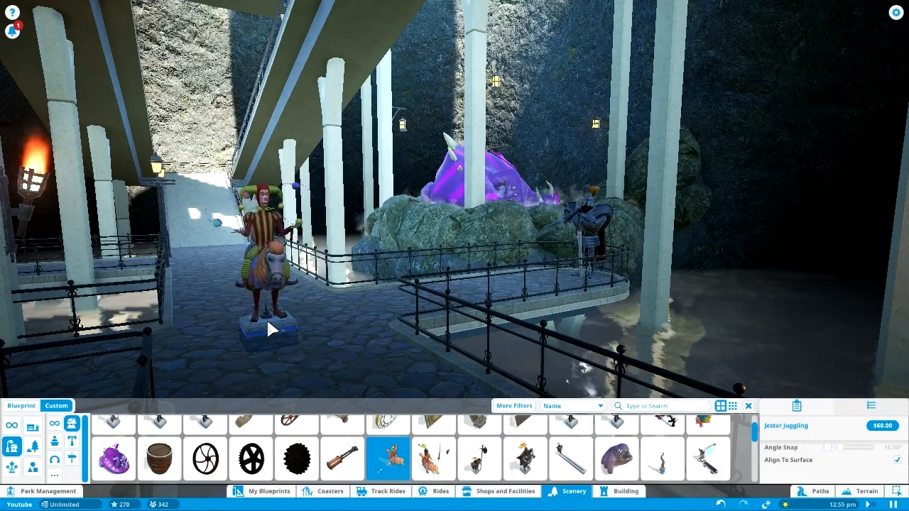
{"action": "left_click", "coordinate": [342, 458]}
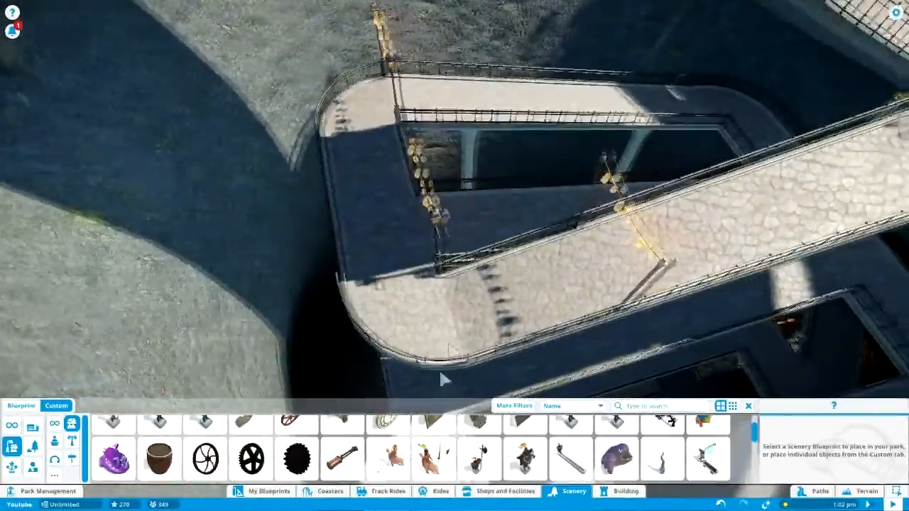
- Browse the Shops and Facilities catalogue, then return to the Scenery catalogue
{"action": "left_click", "coordinate": [501, 492]}
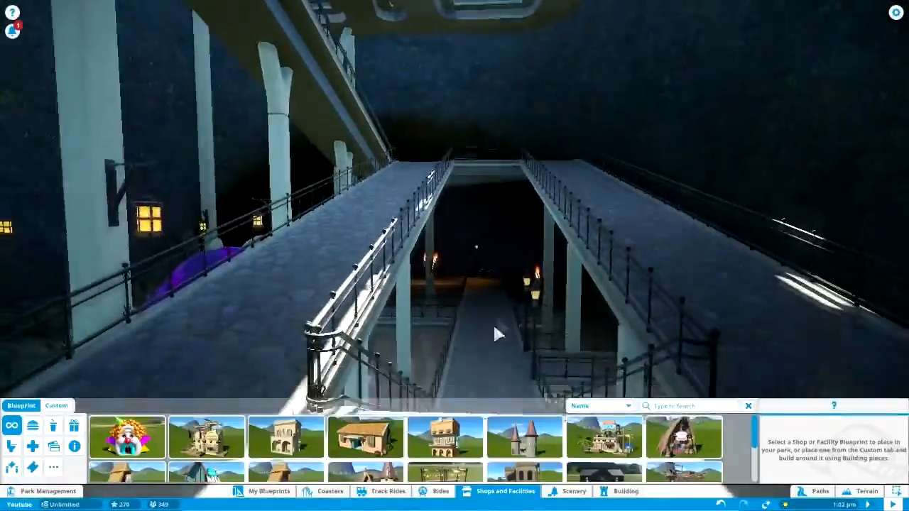
{"action": "left_click", "coordinate": [573, 490]}
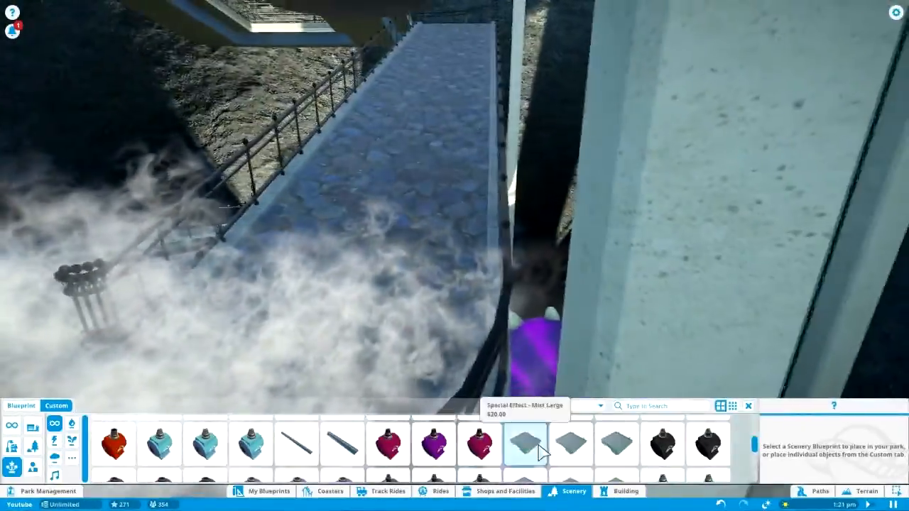
- Select the large mist effect and place it on the stone walkway under the bridge
{"action": "left_click", "coordinate": [525, 444]}
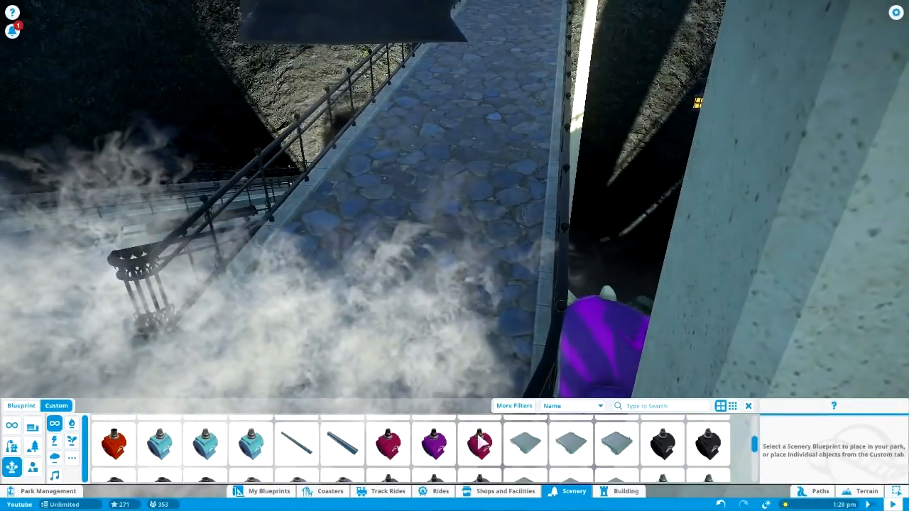
{"action": "left_click", "coordinate": [525, 444]}
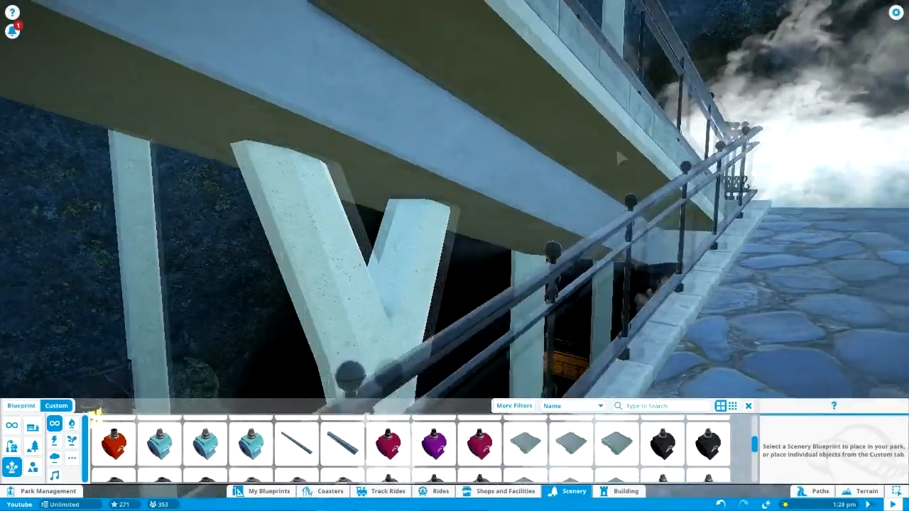
- Pick the Mist Medium special effect for the upper bridge walkway
{"action": "left_click", "coordinate": [570, 444]}
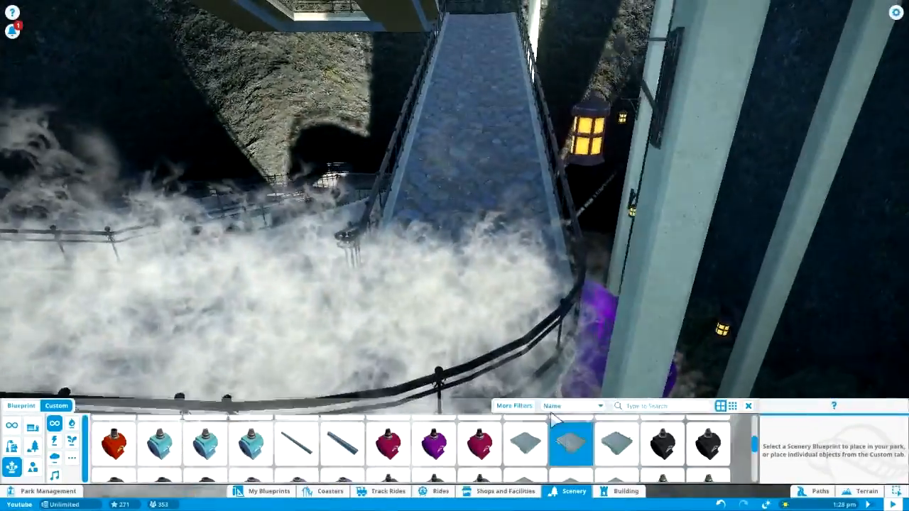
{"action": "left_click", "coordinate": [570, 444]}
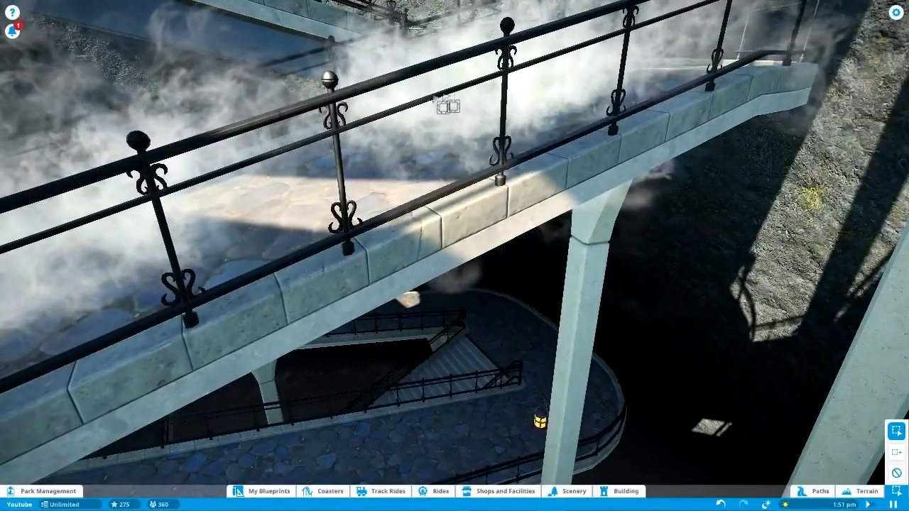
- Select an existing mist effect on the bridge and confirm its new position
{"action": "left_click", "coordinate": [444, 105]}
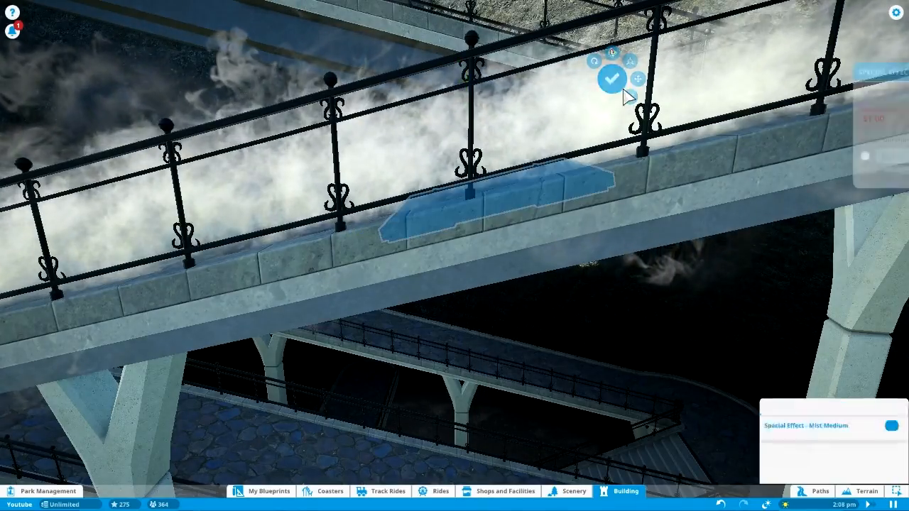
{"action": "left_click", "coordinate": [612, 78]}
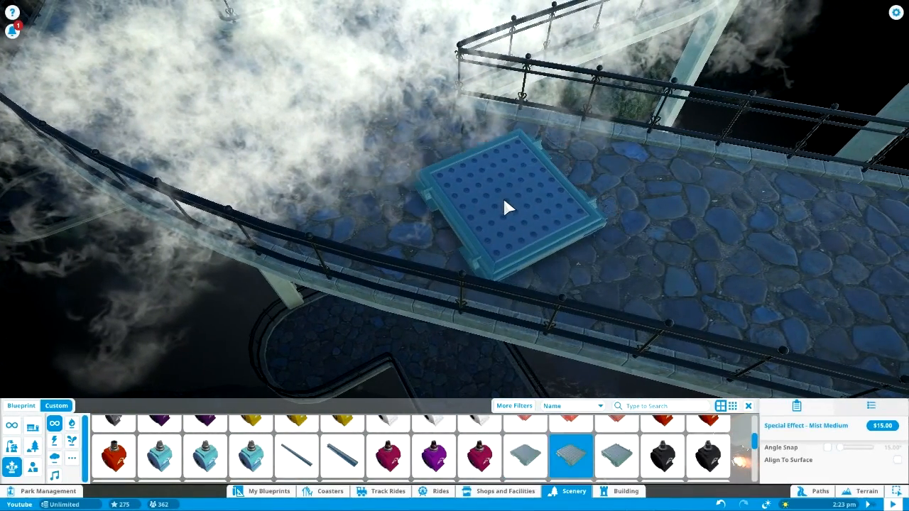
{"action": "left_click", "coordinate": [508, 208]}
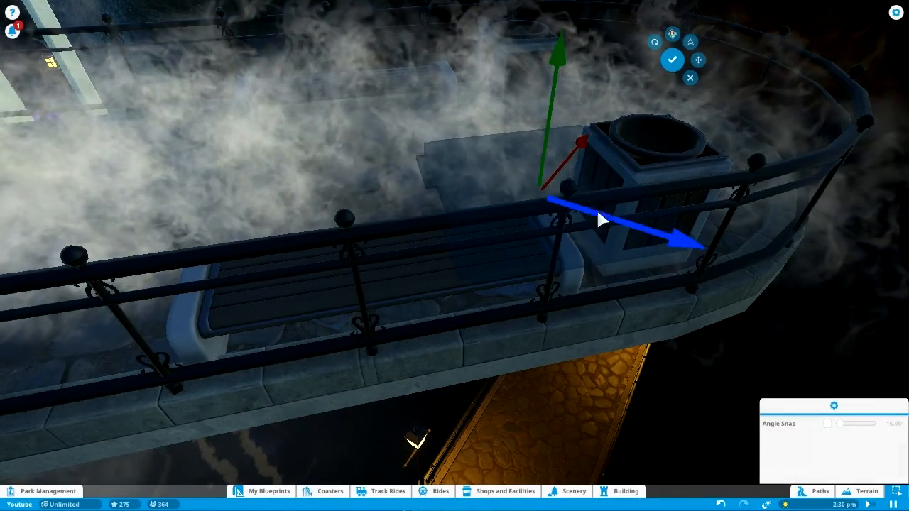
{"action": "mouse_move", "coordinate": [672, 60]}
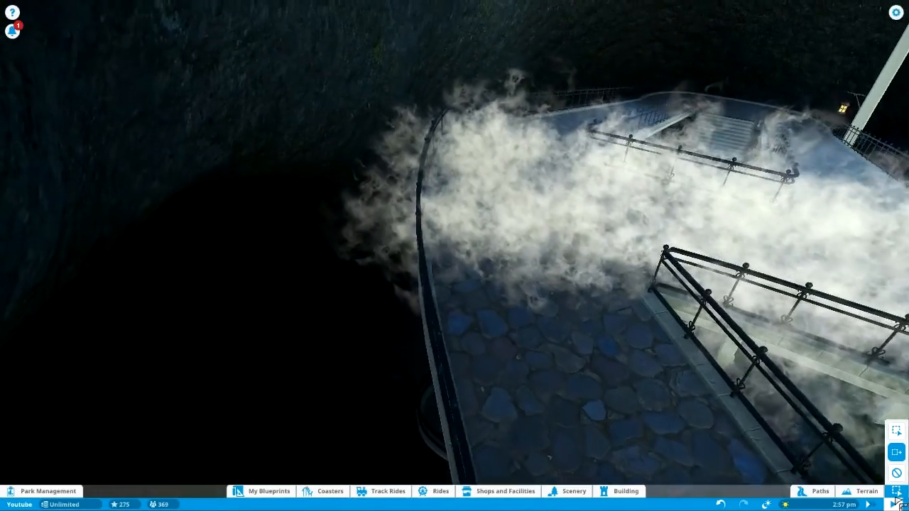
- Choose the small falling dry ice effect from the scenery catalogue
{"action": "left_click", "coordinate": [626, 491]}
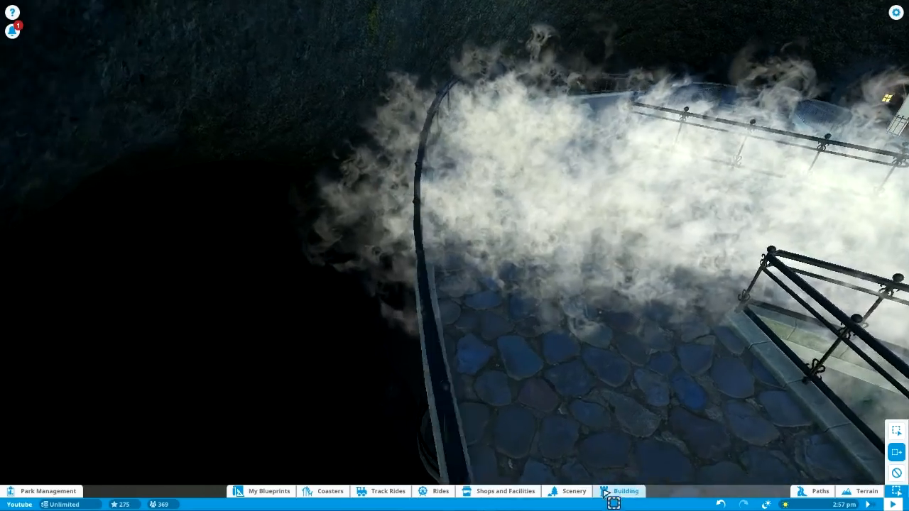
{"action": "left_click", "coordinate": [574, 491]}
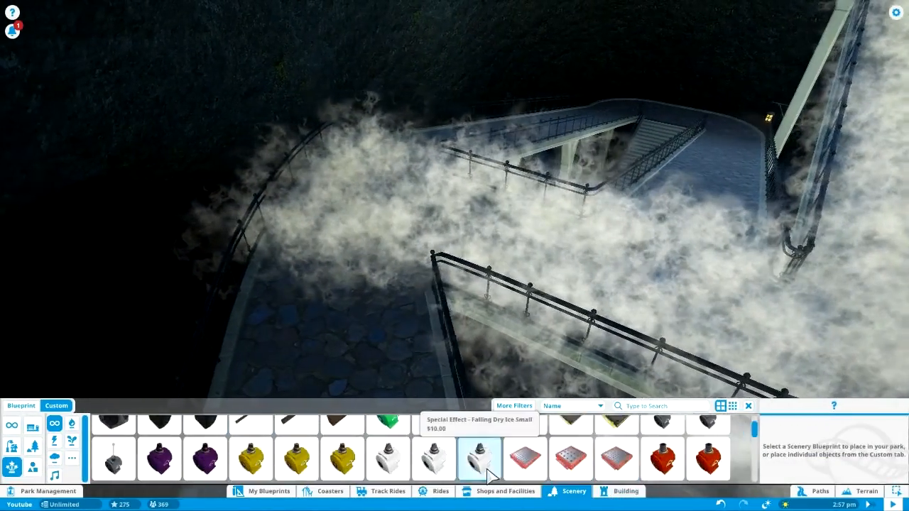
{"action": "left_click", "coordinate": [616, 465]}
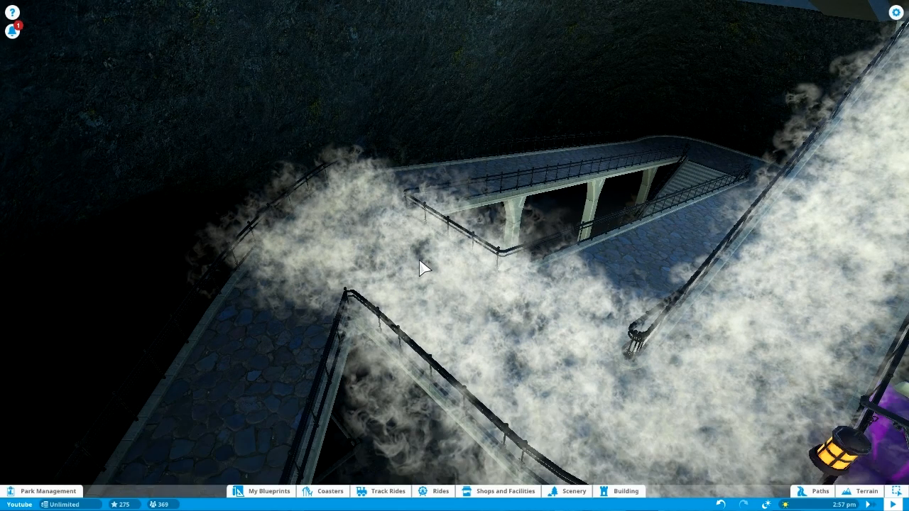
{"action": "key", "text": "Escape"}
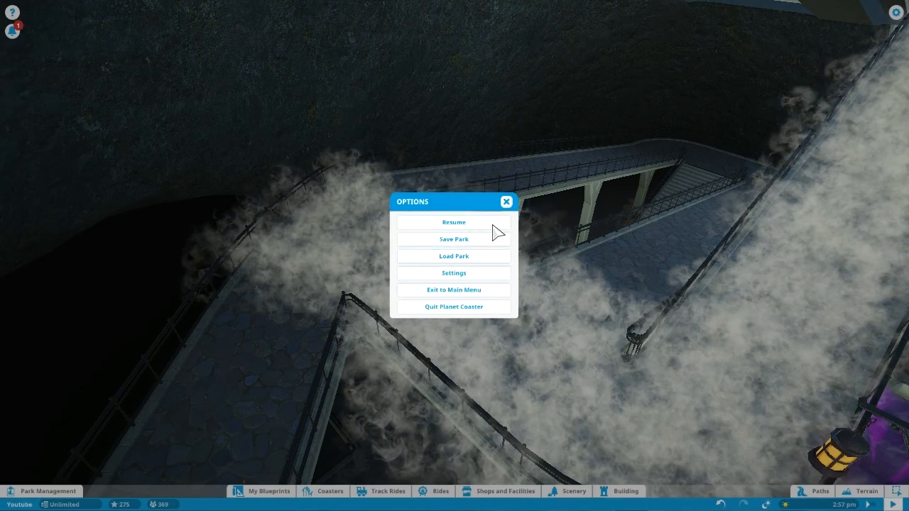
{"action": "mouse_move", "coordinate": [594, 247]}
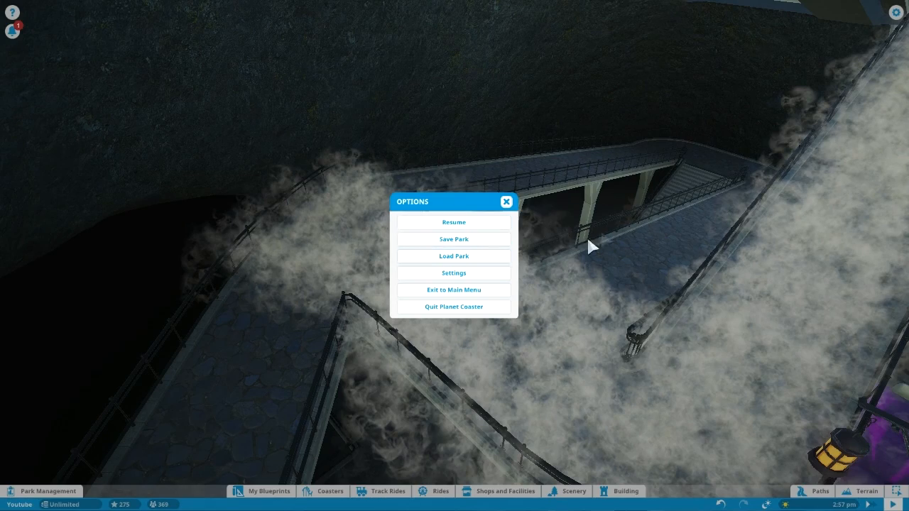
{"action": "mouse_move", "coordinate": [454, 223]}
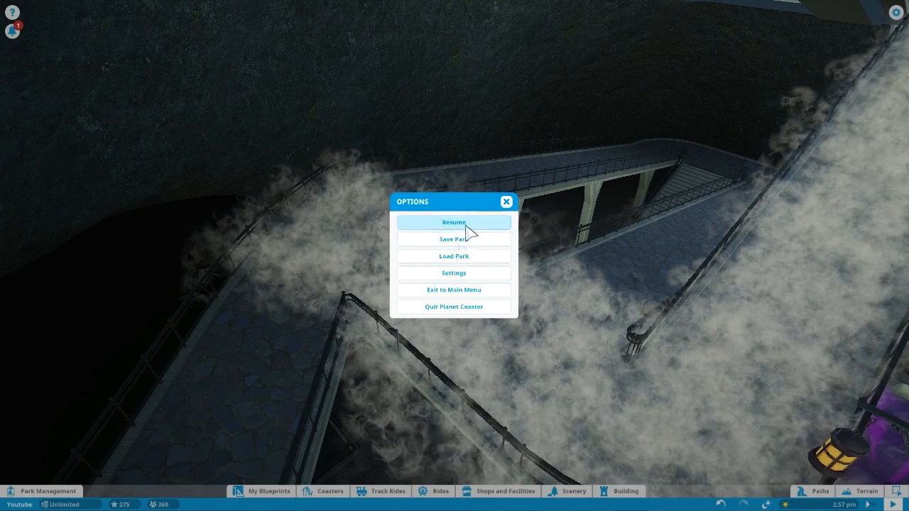
{"action": "left_click", "coordinate": [454, 222]}
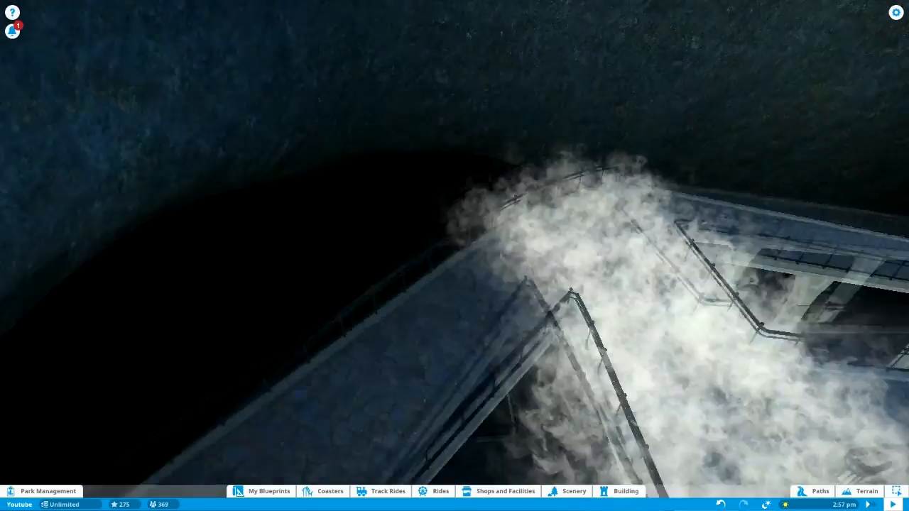